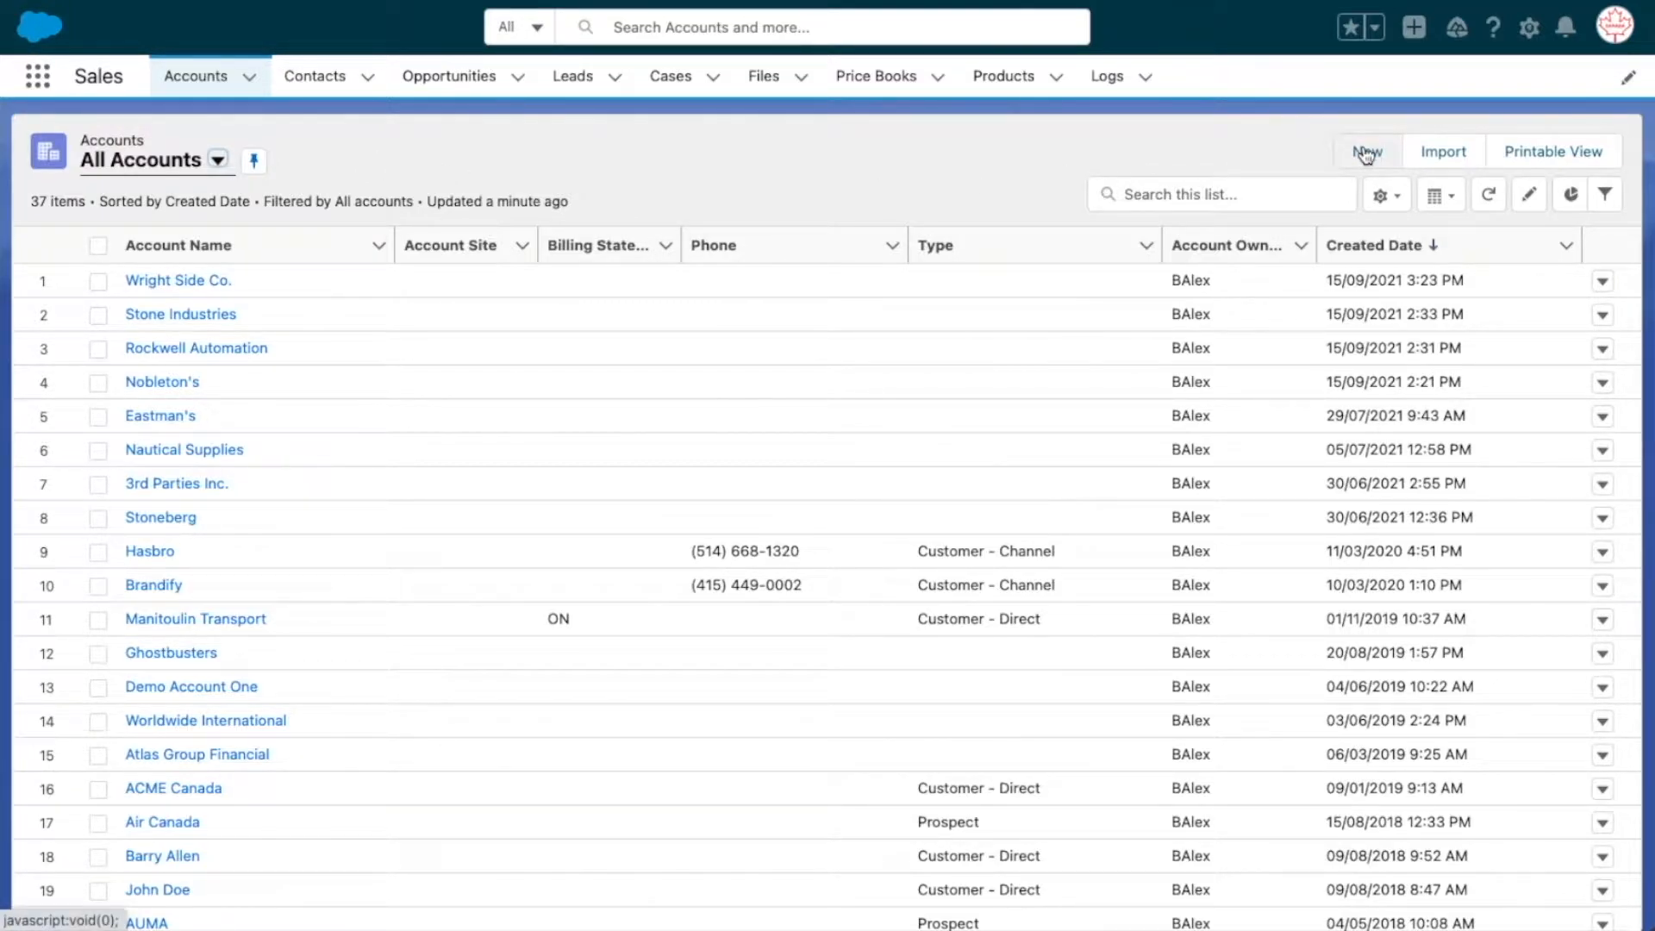
Step: Start a new account named Birch Wares
left_click(1365, 151)
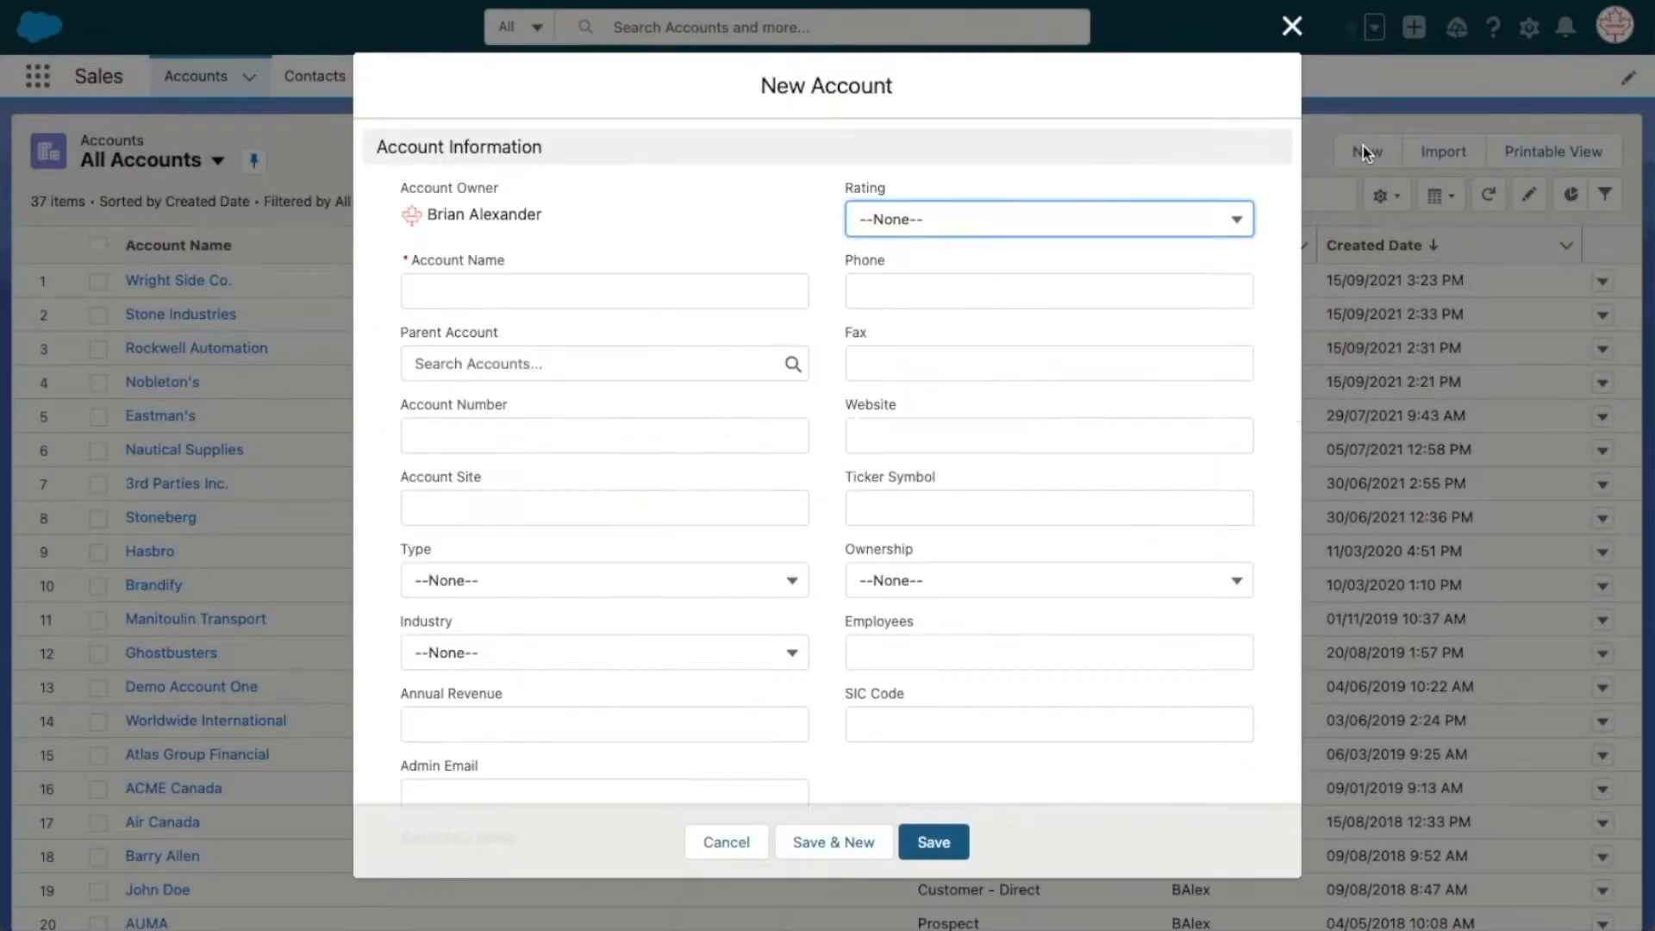
type("Birch")
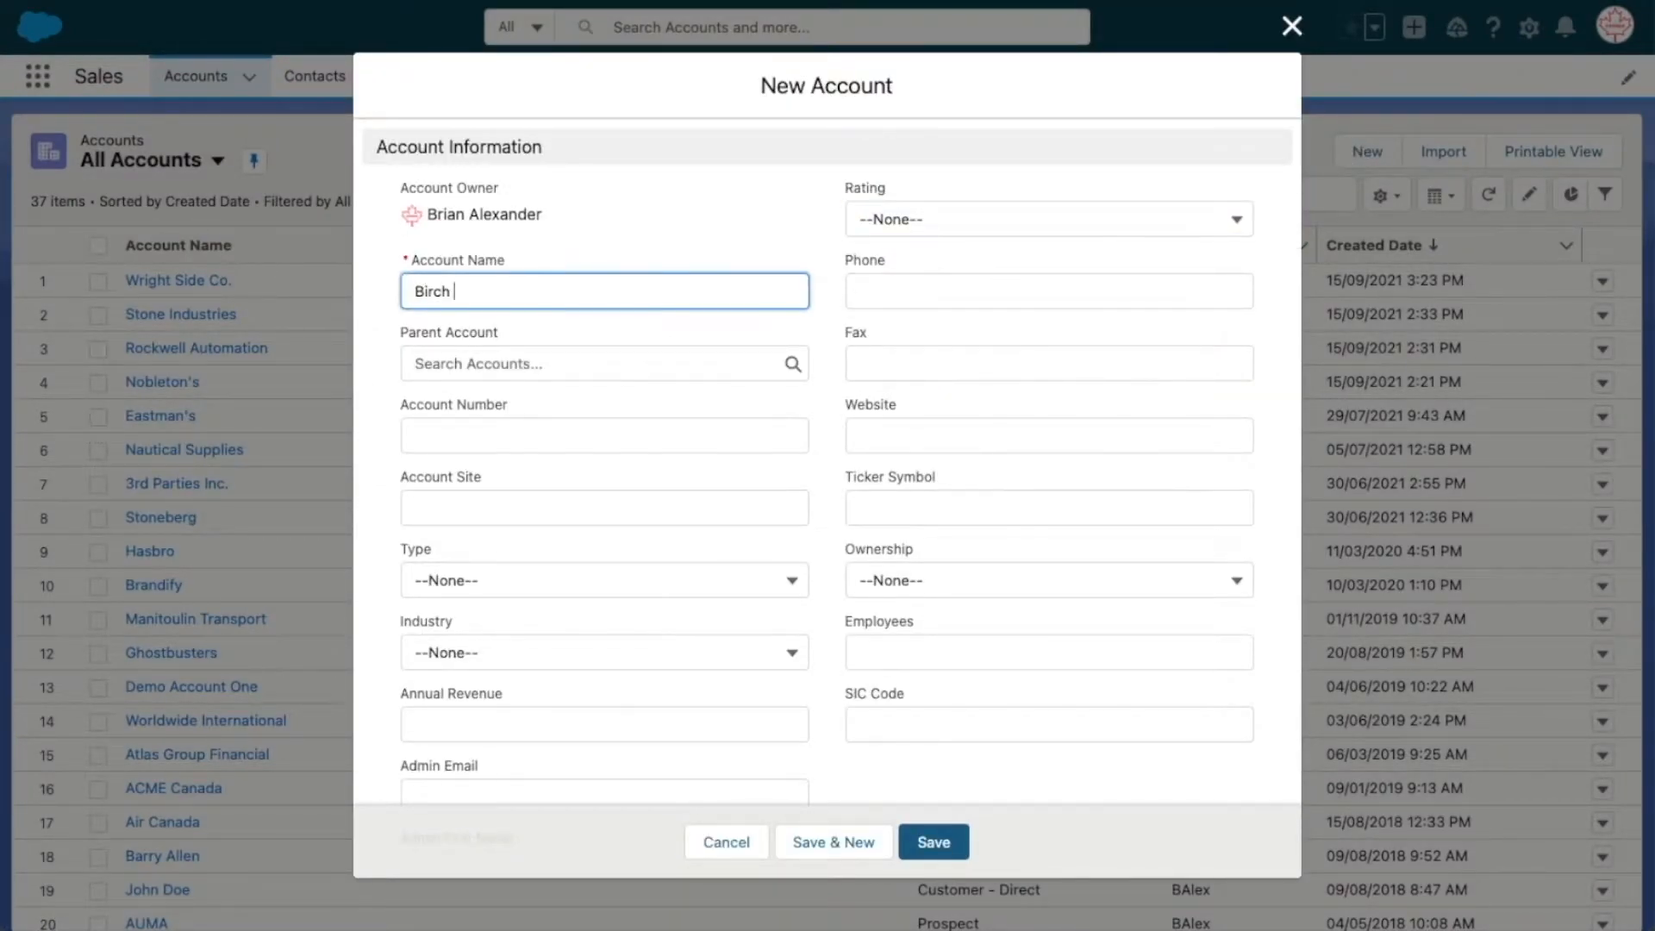
type("Wares")
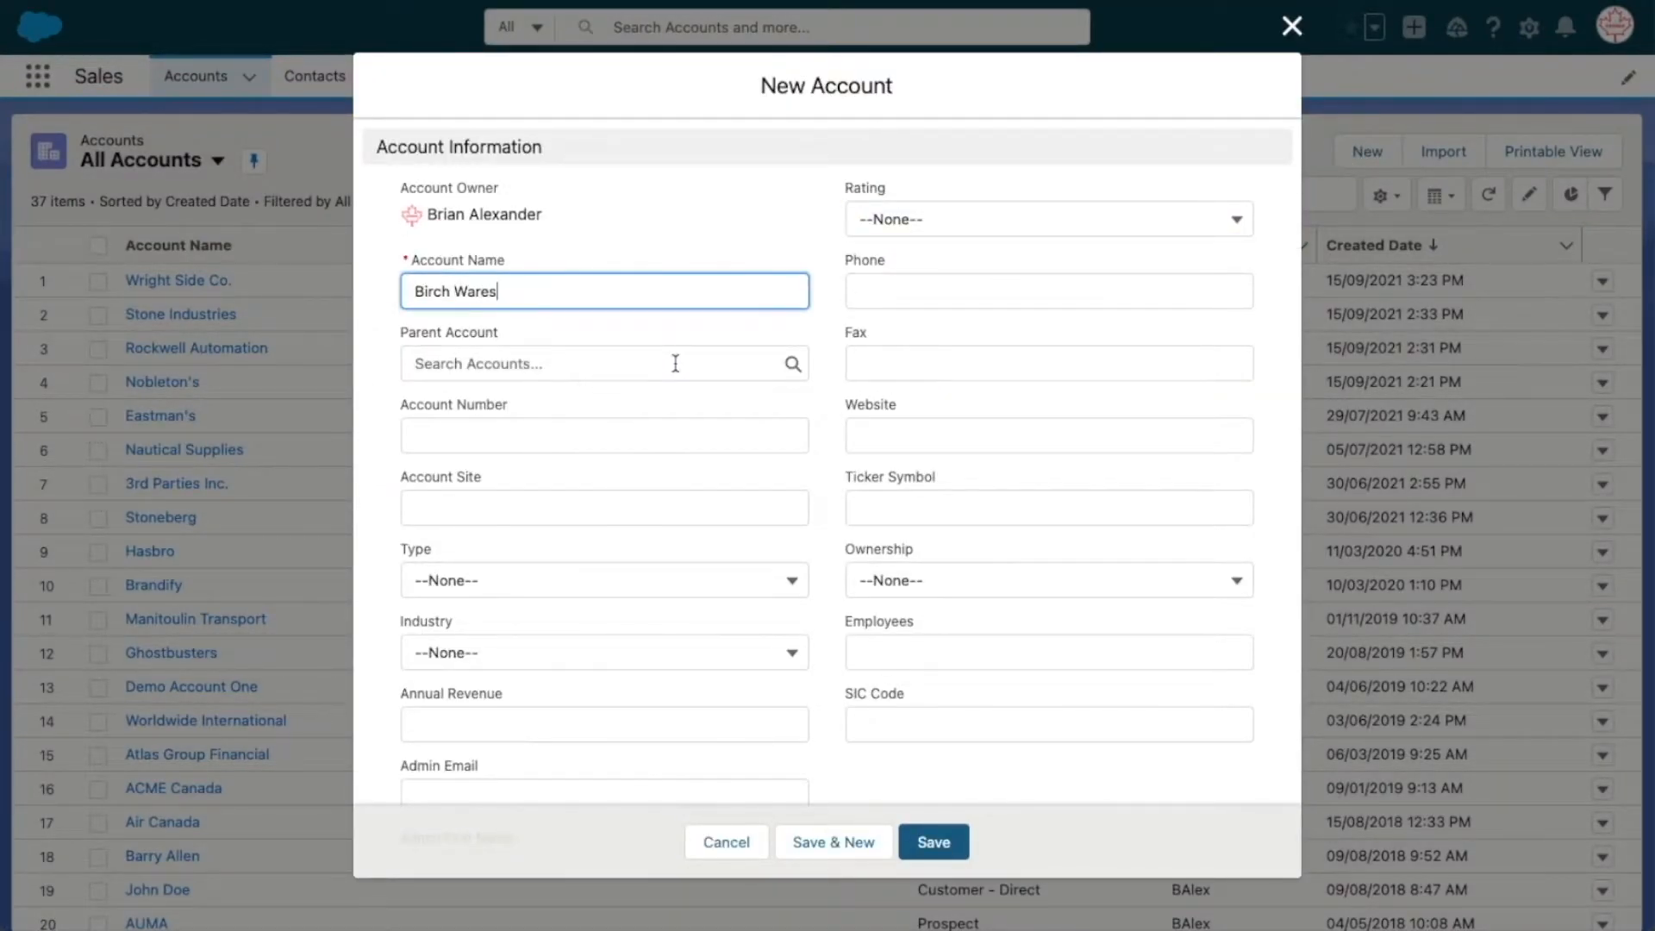
Step: Set the account's company type to Customer and company size to SMALL
scroll("down", 3)
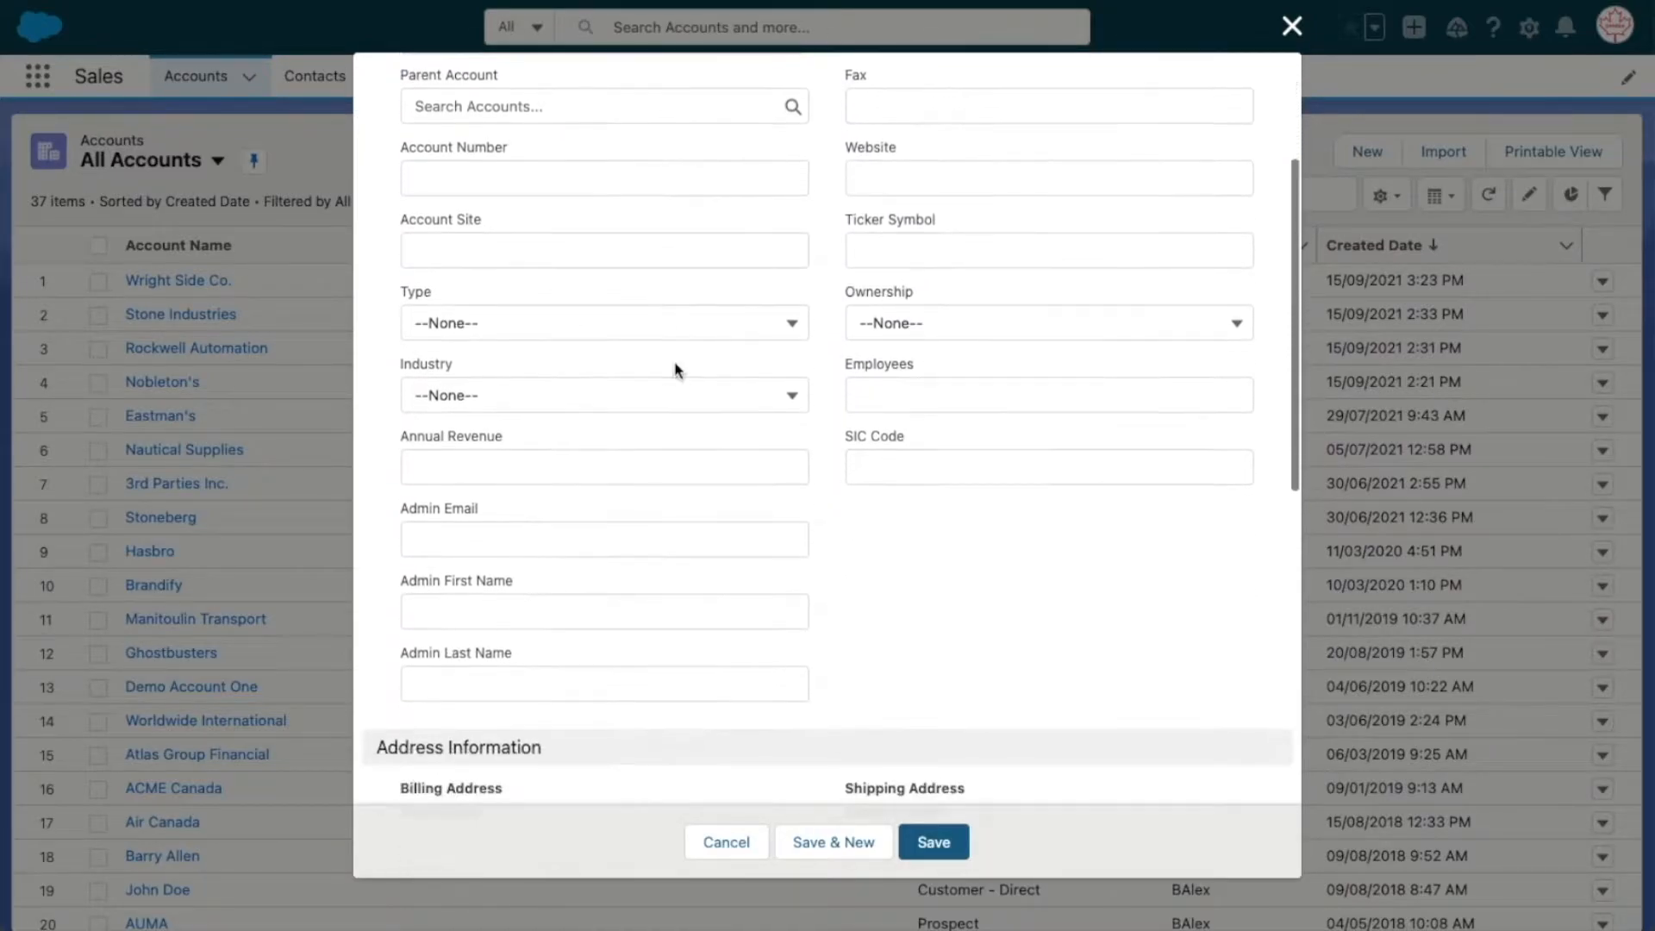
scroll("down", 3)
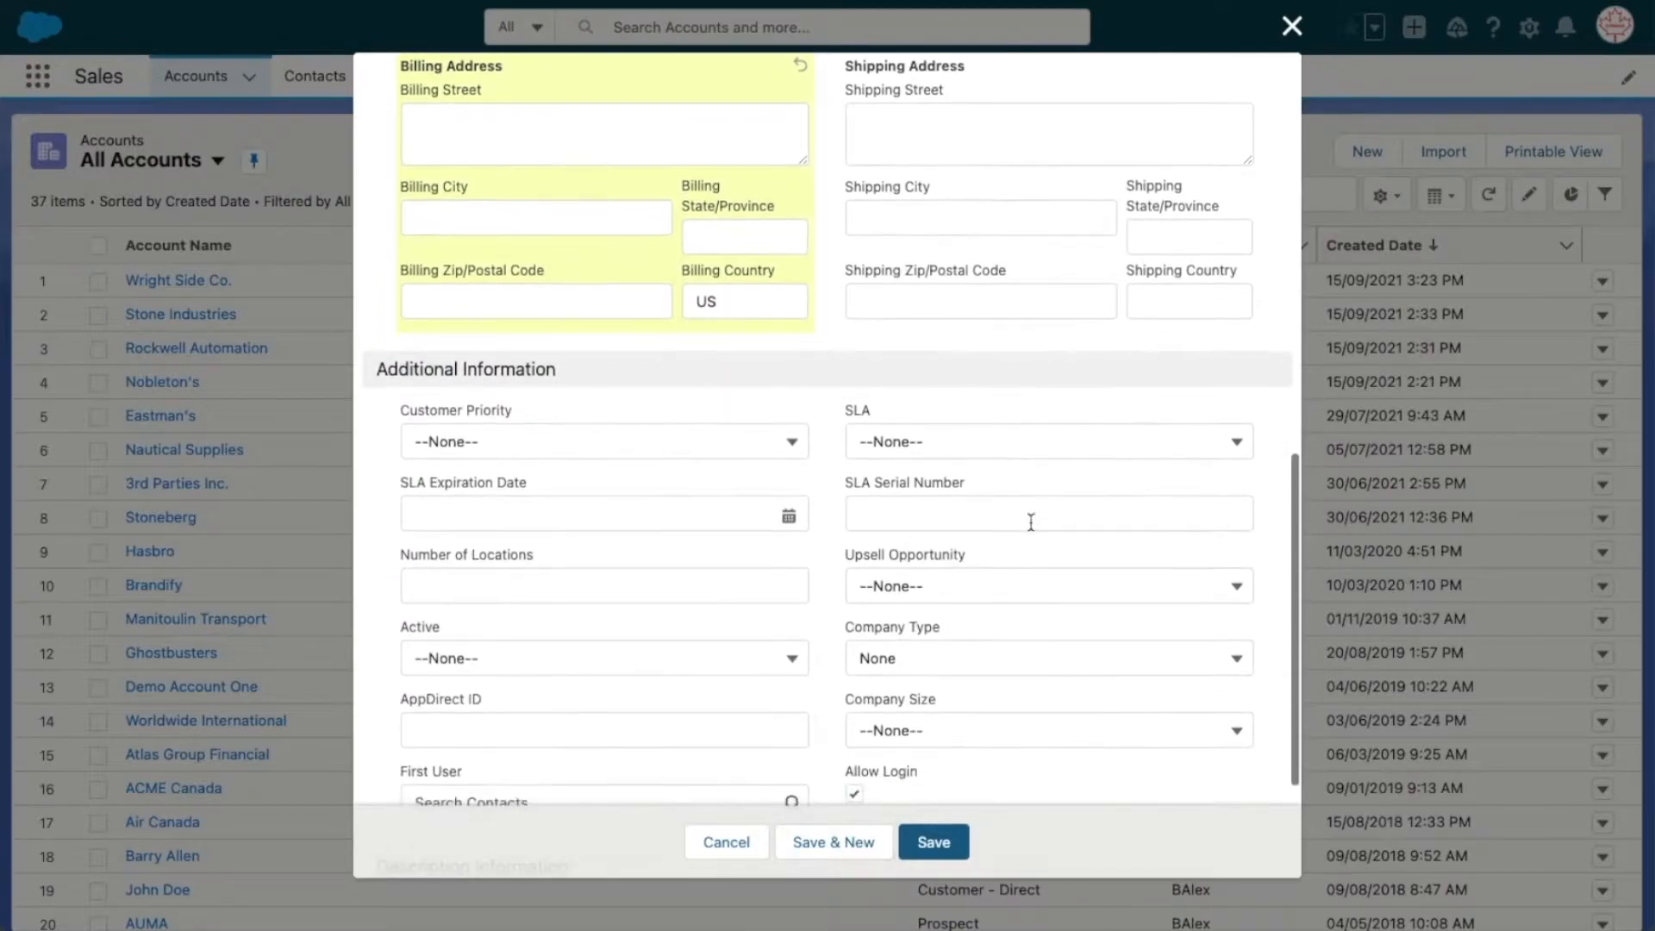
left_click(1045, 657)
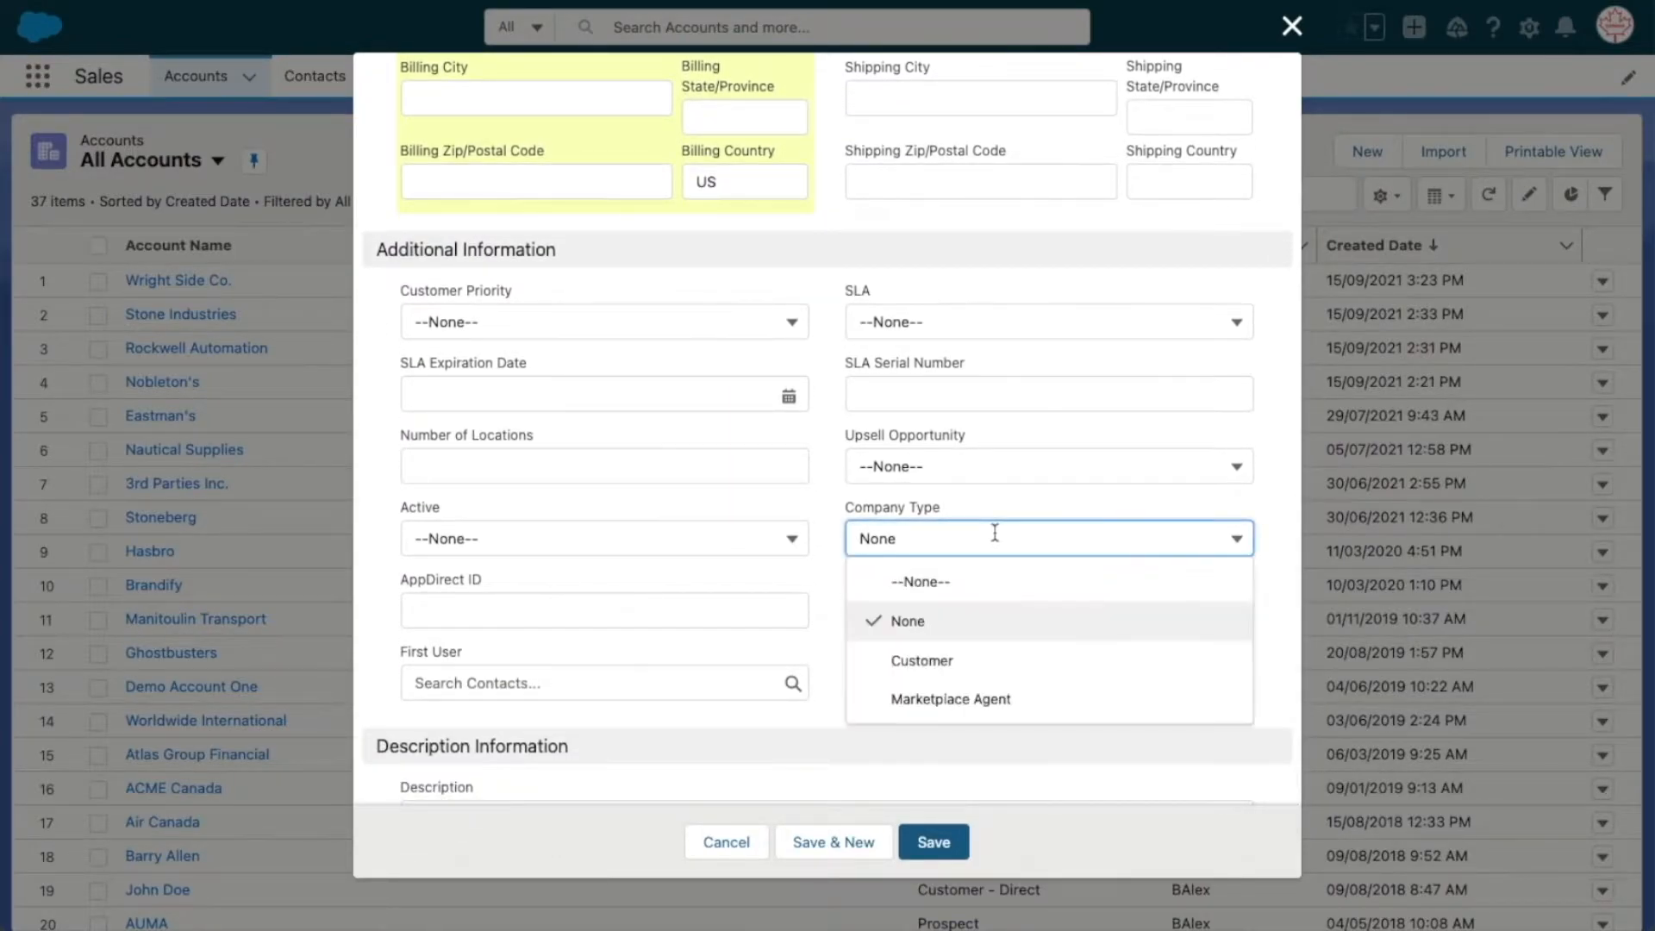
left_click(921, 661)
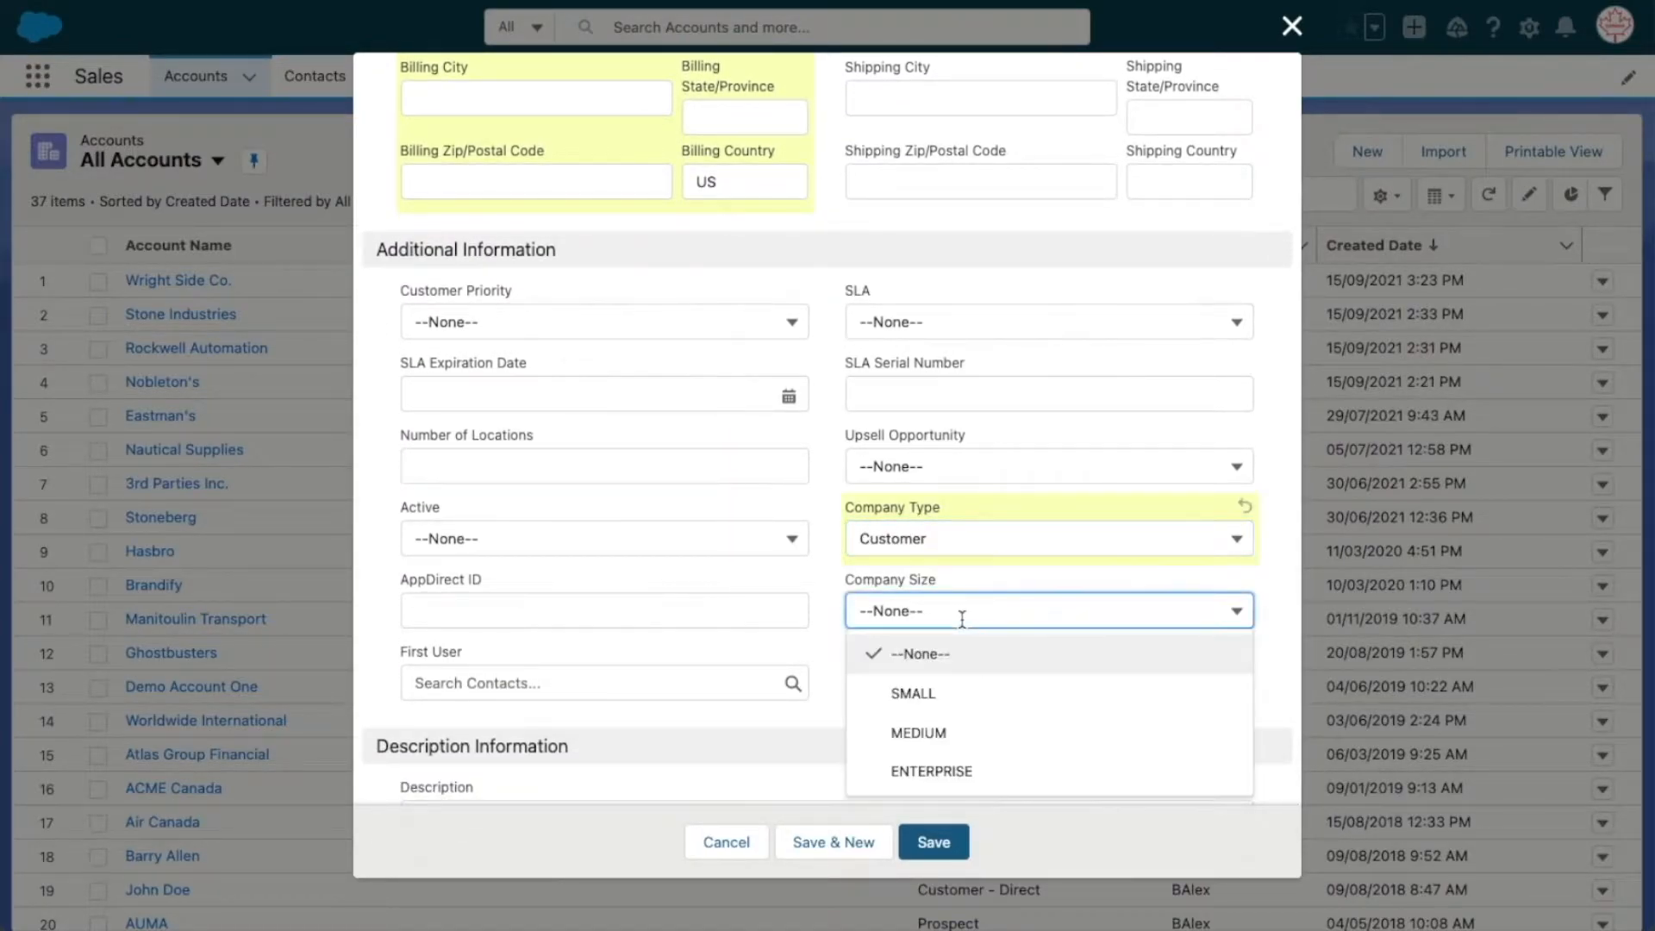
left_click(911, 693)
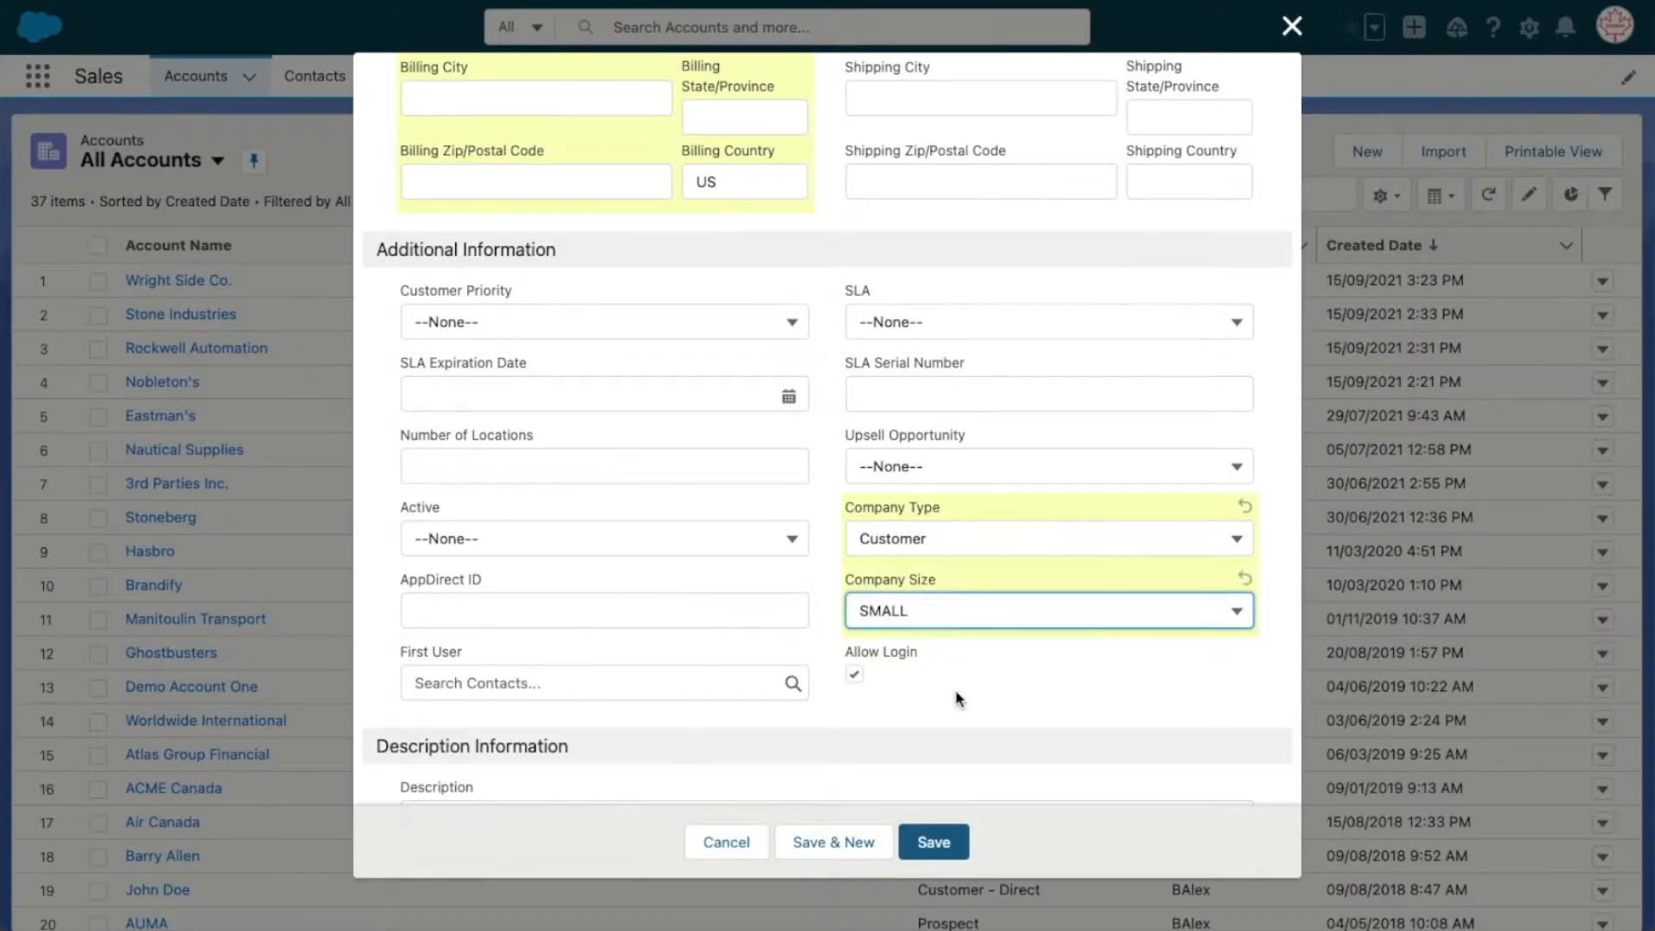
left_click(603, 683)
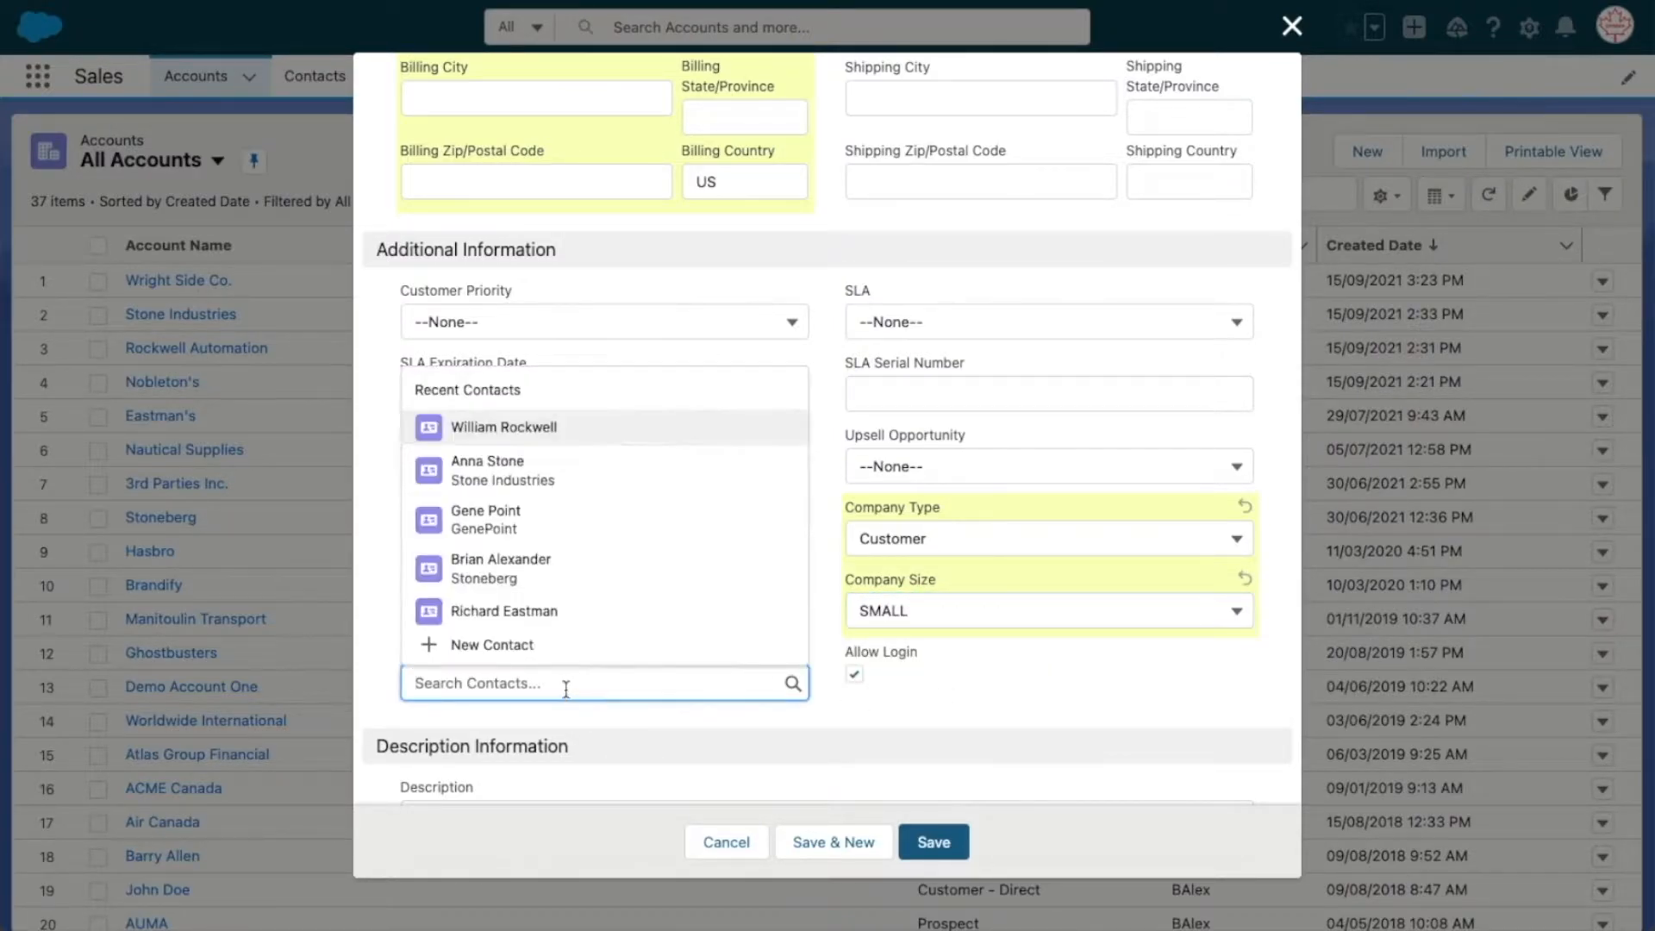
mouse_move(493, 645)
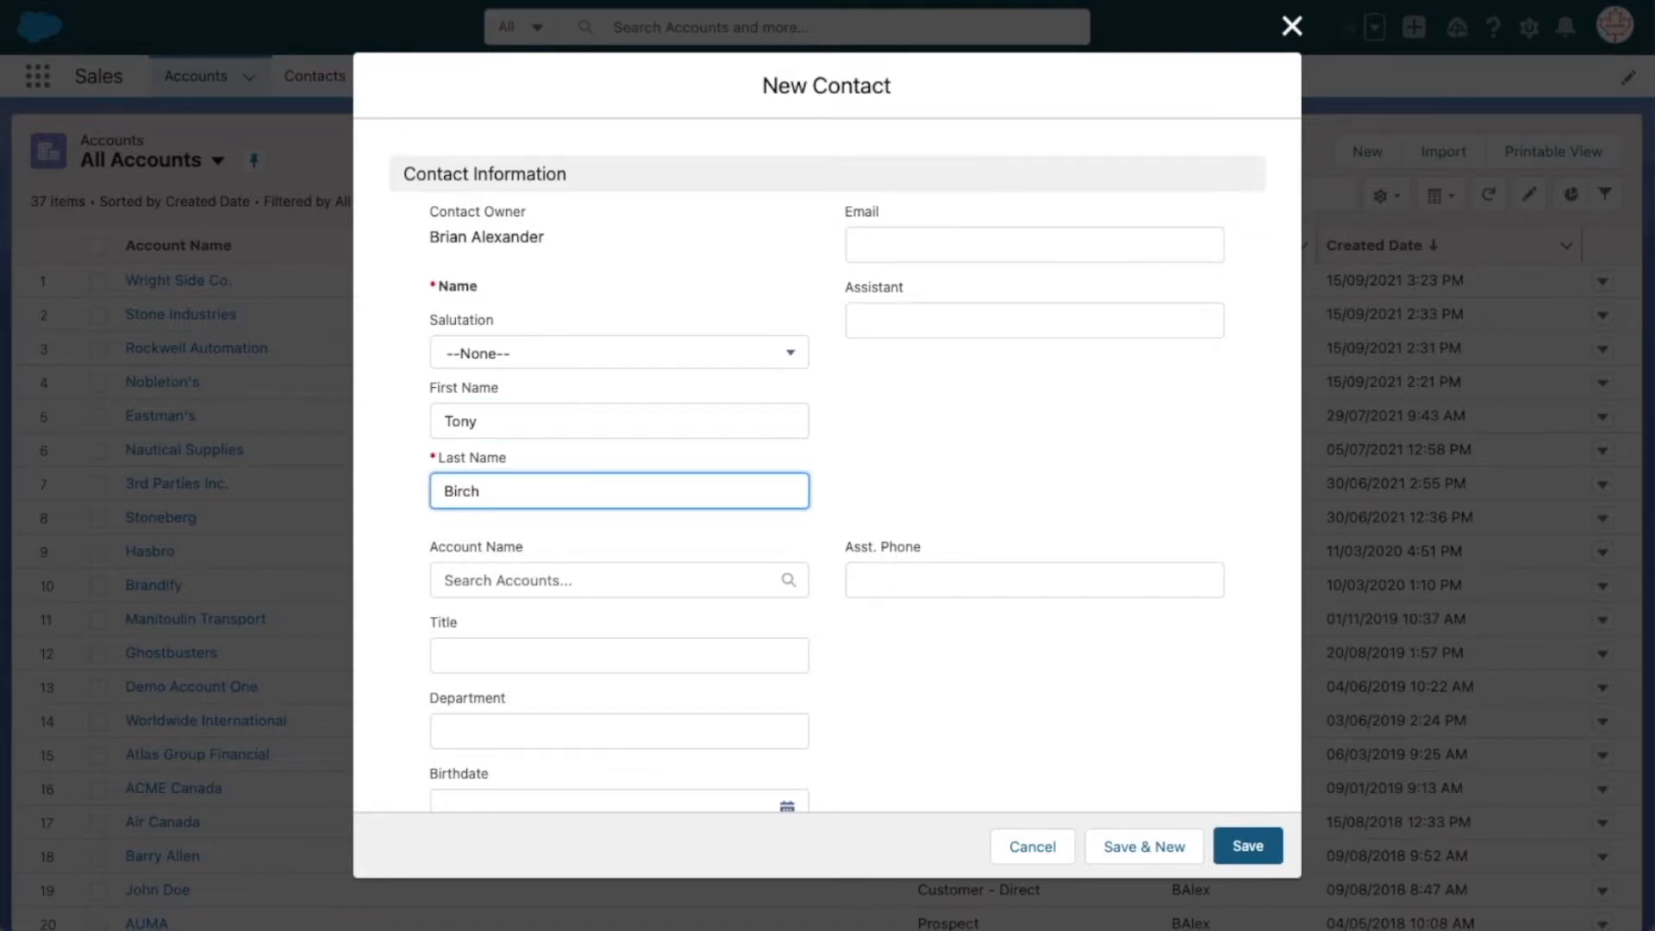
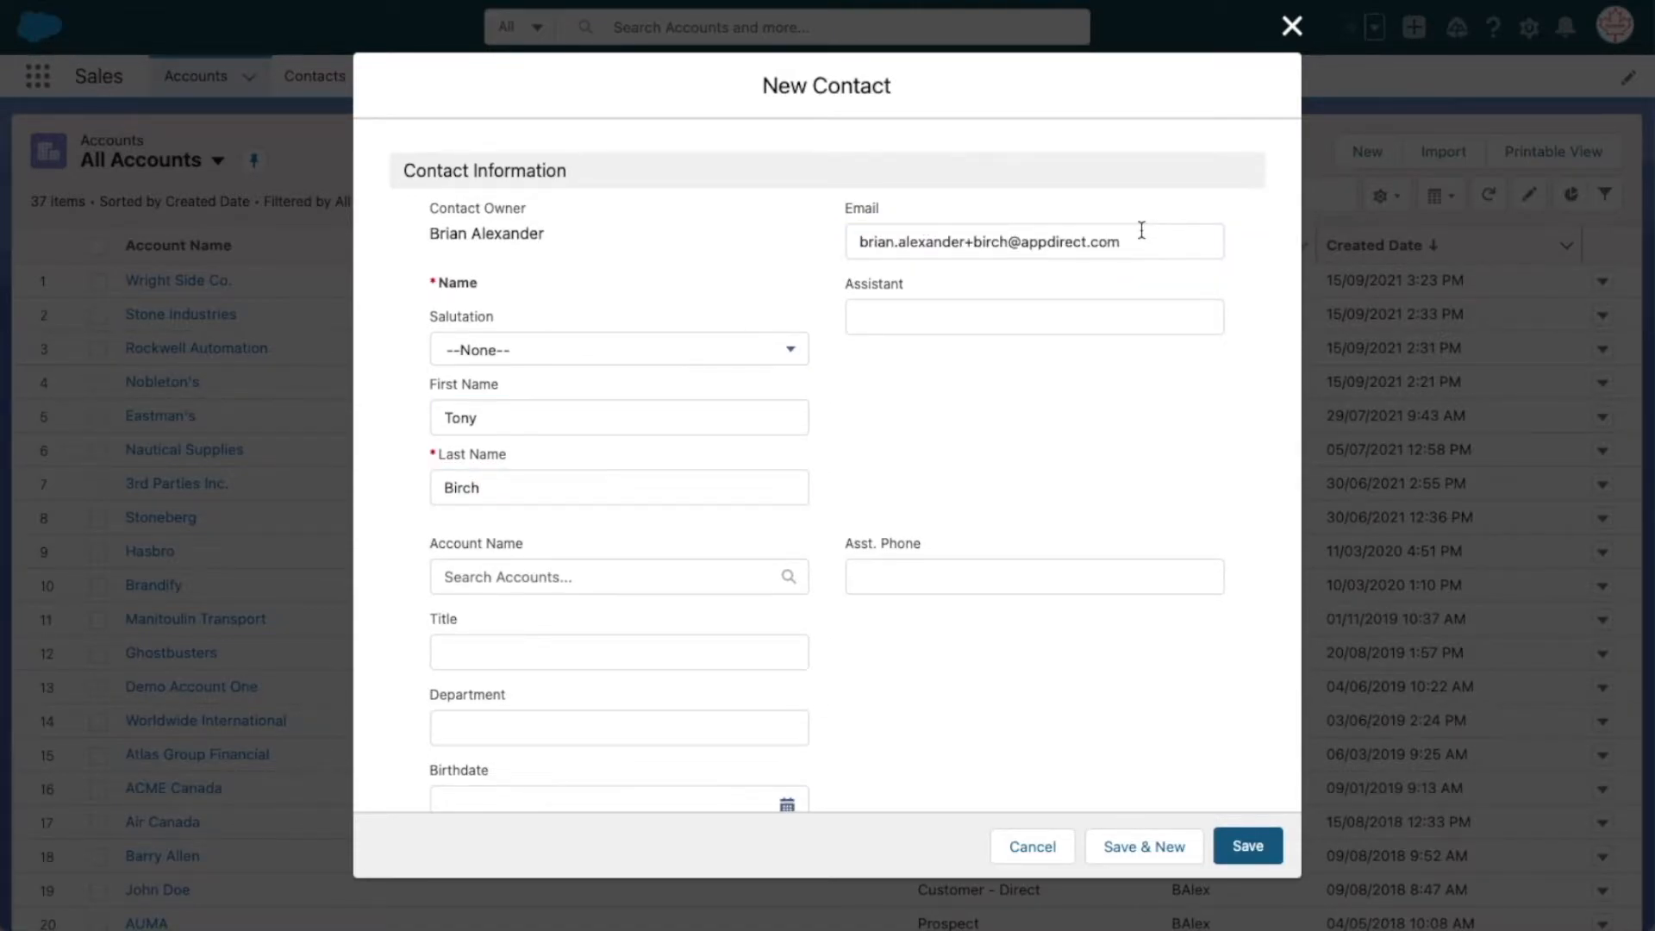
left_click(1246, 845)
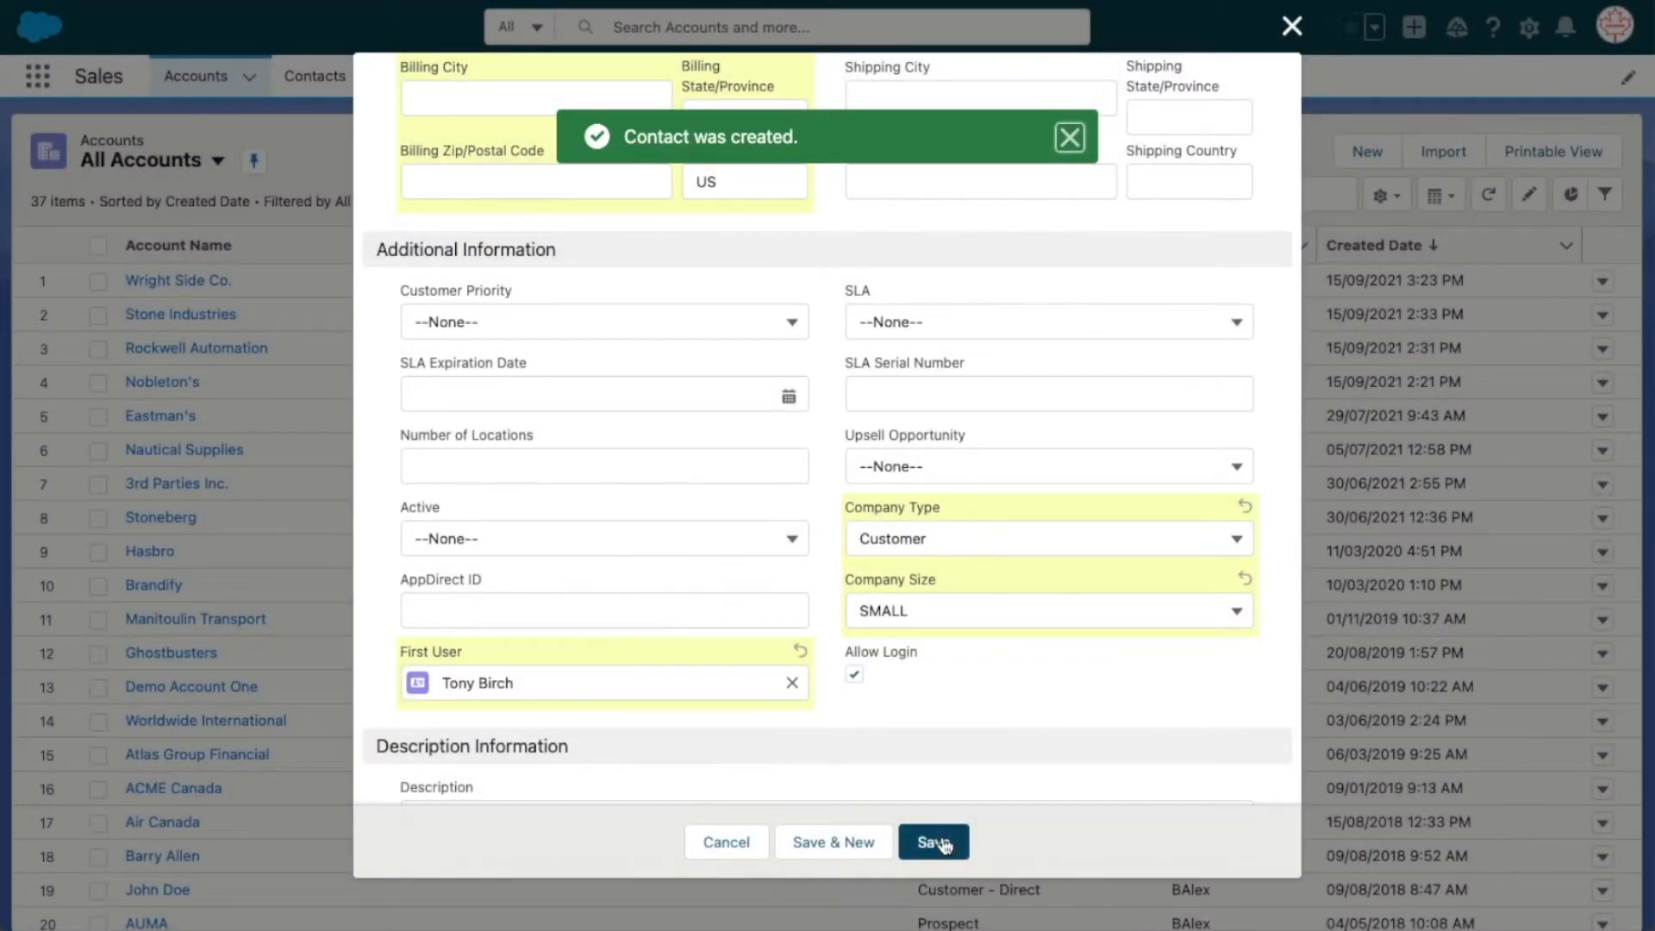
Step: Save the Birch Wares account and follow its AppDirect link to the marketplace company
left_click(933, 842)
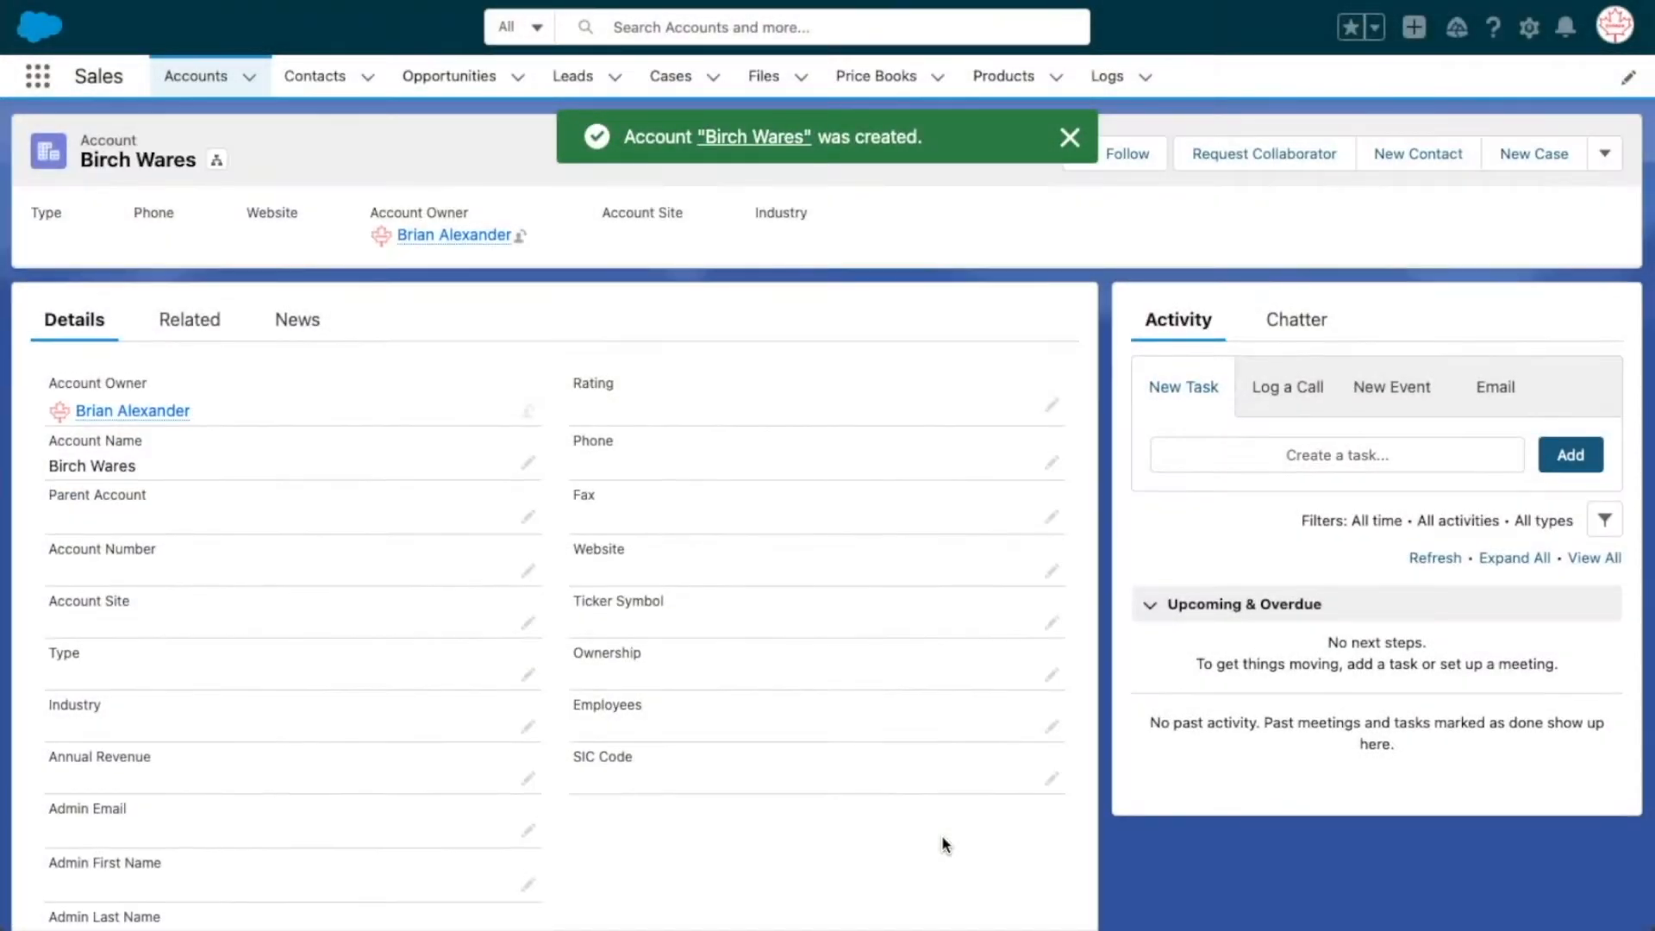
scroll("down", 3)
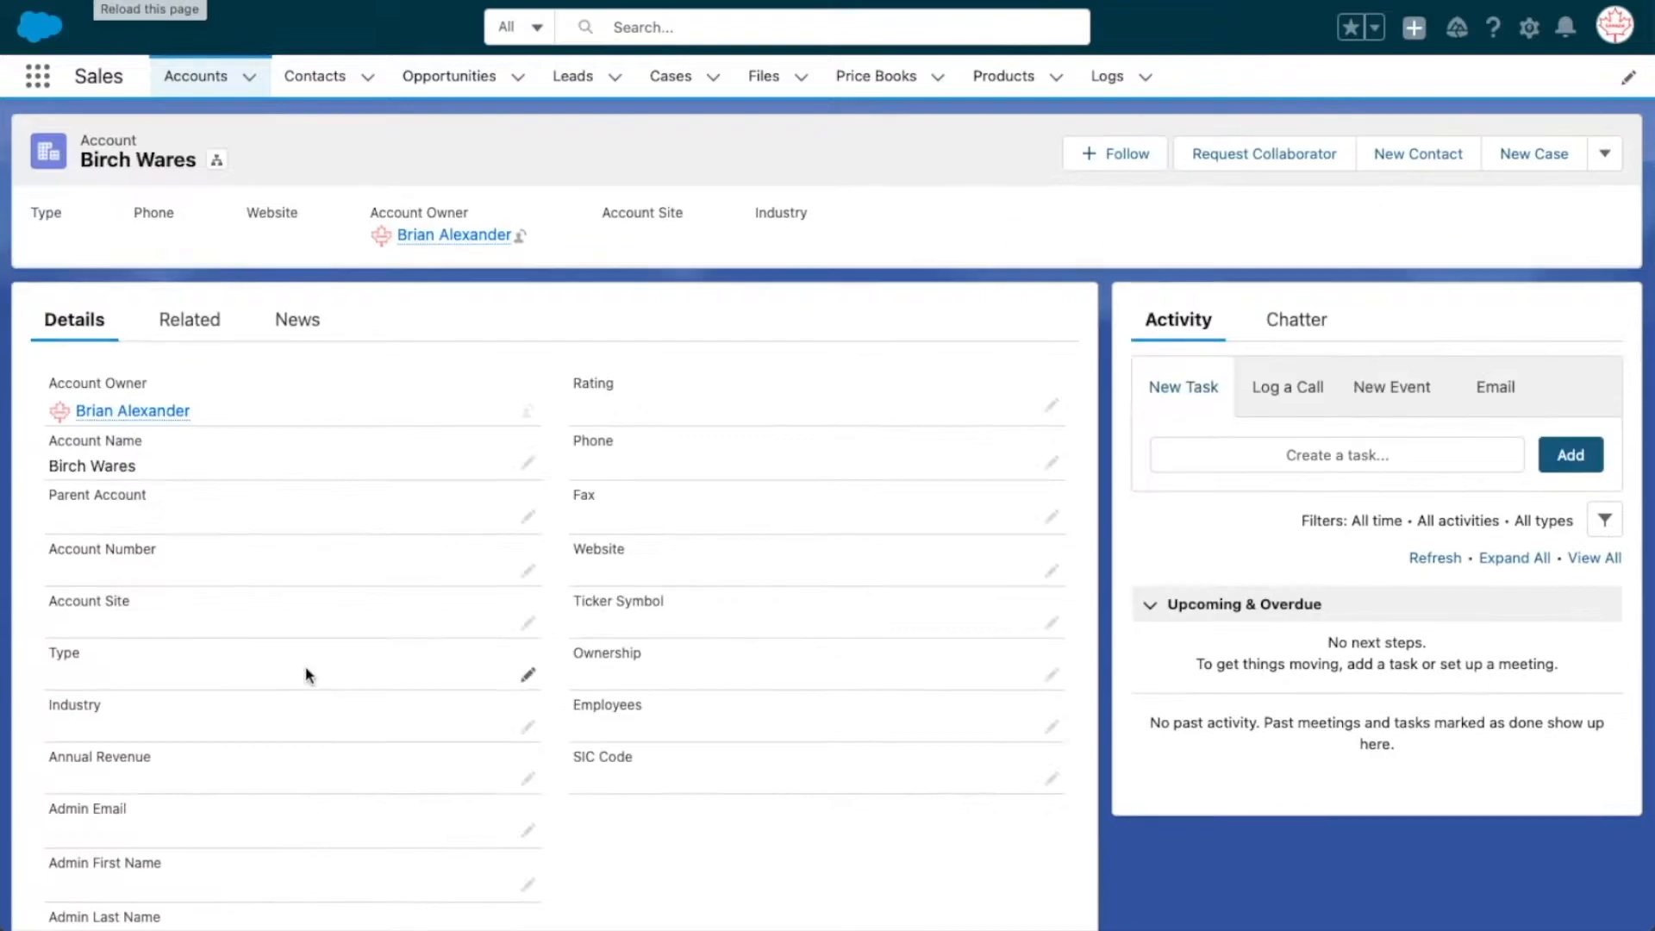
scroll("down", 3)
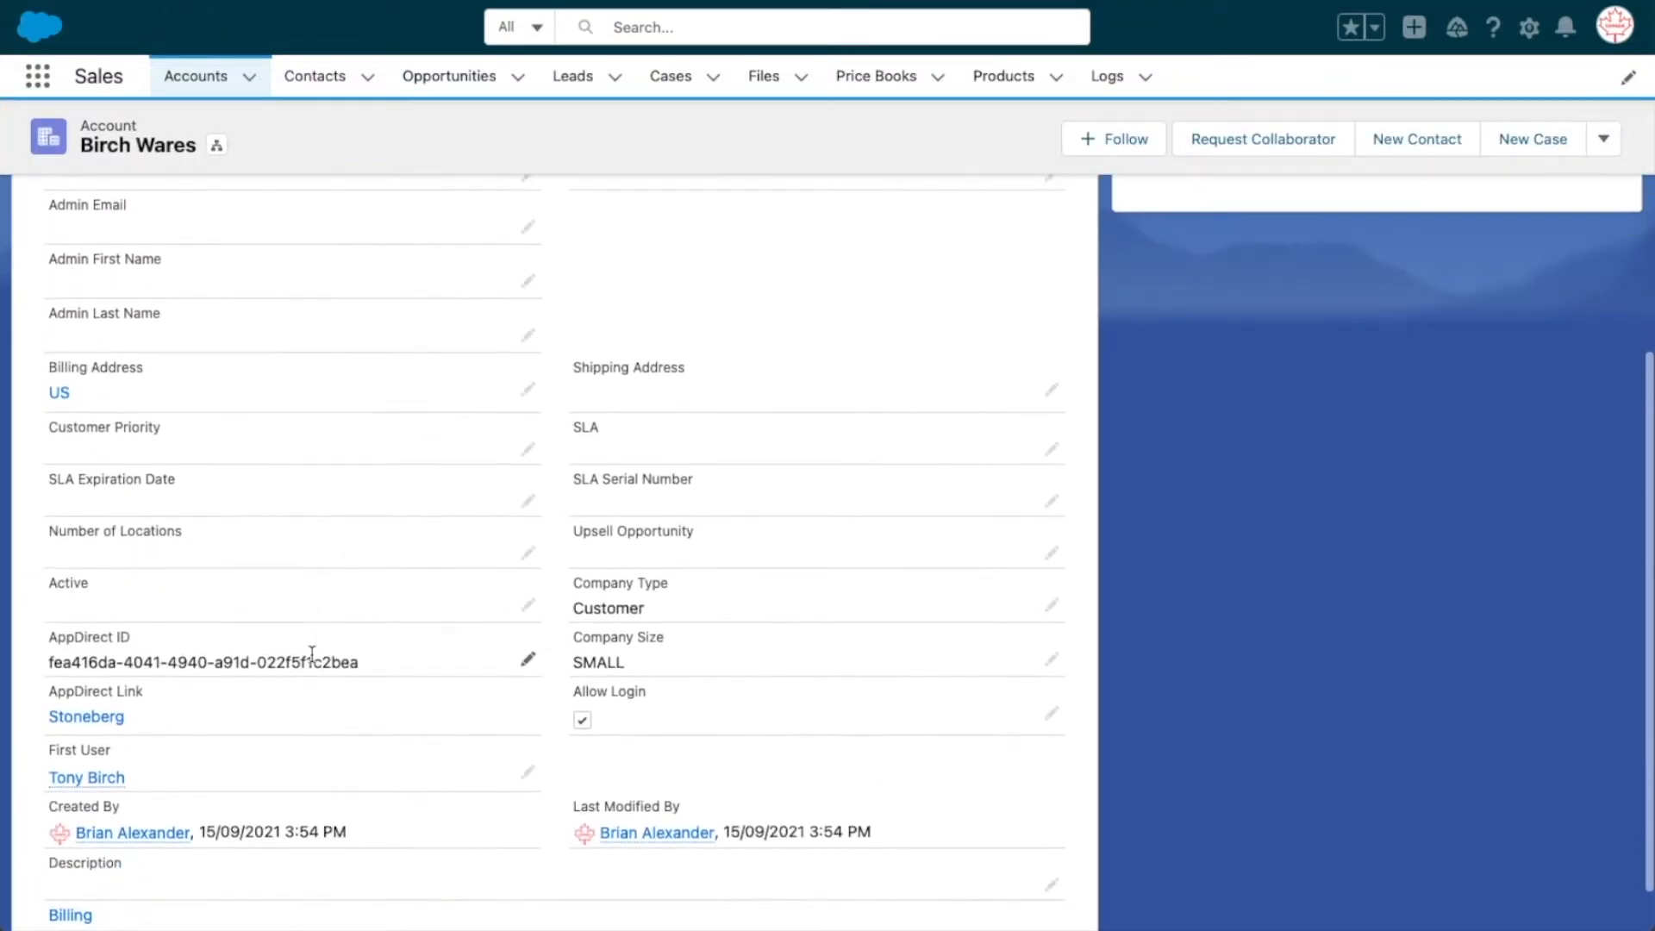
left_click(86, 718)
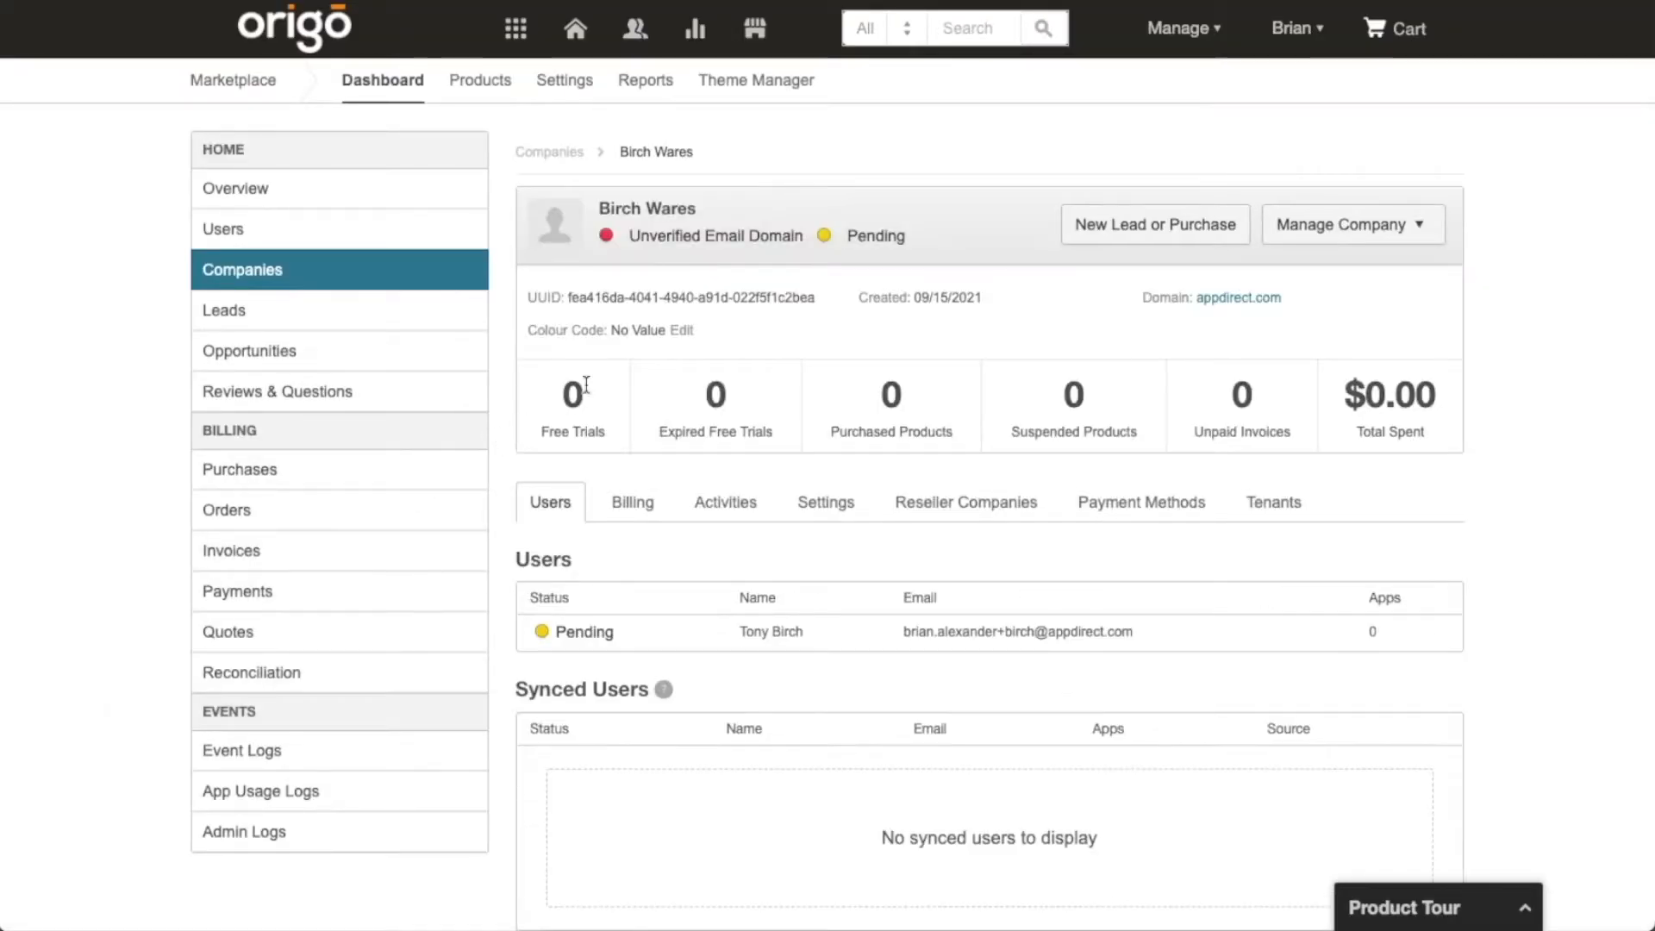
mouse_move(820, 647)
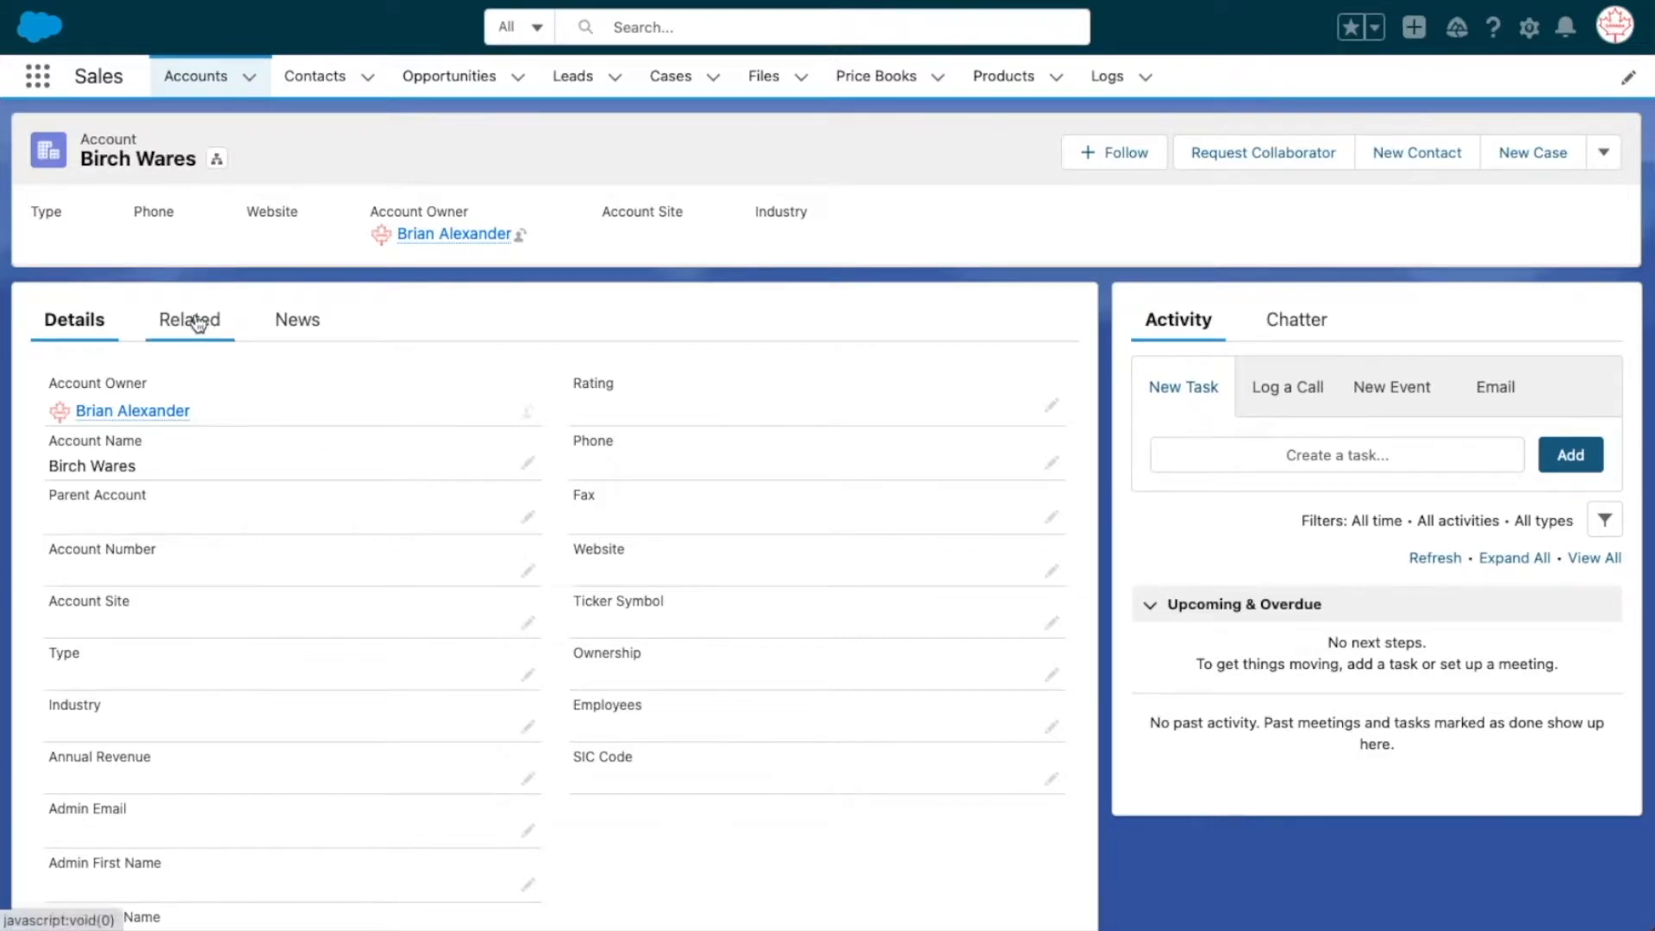
Step: Start a new opportunity named 'Birch - SaaS apps' under Birch Wares
left_click(188, 319)
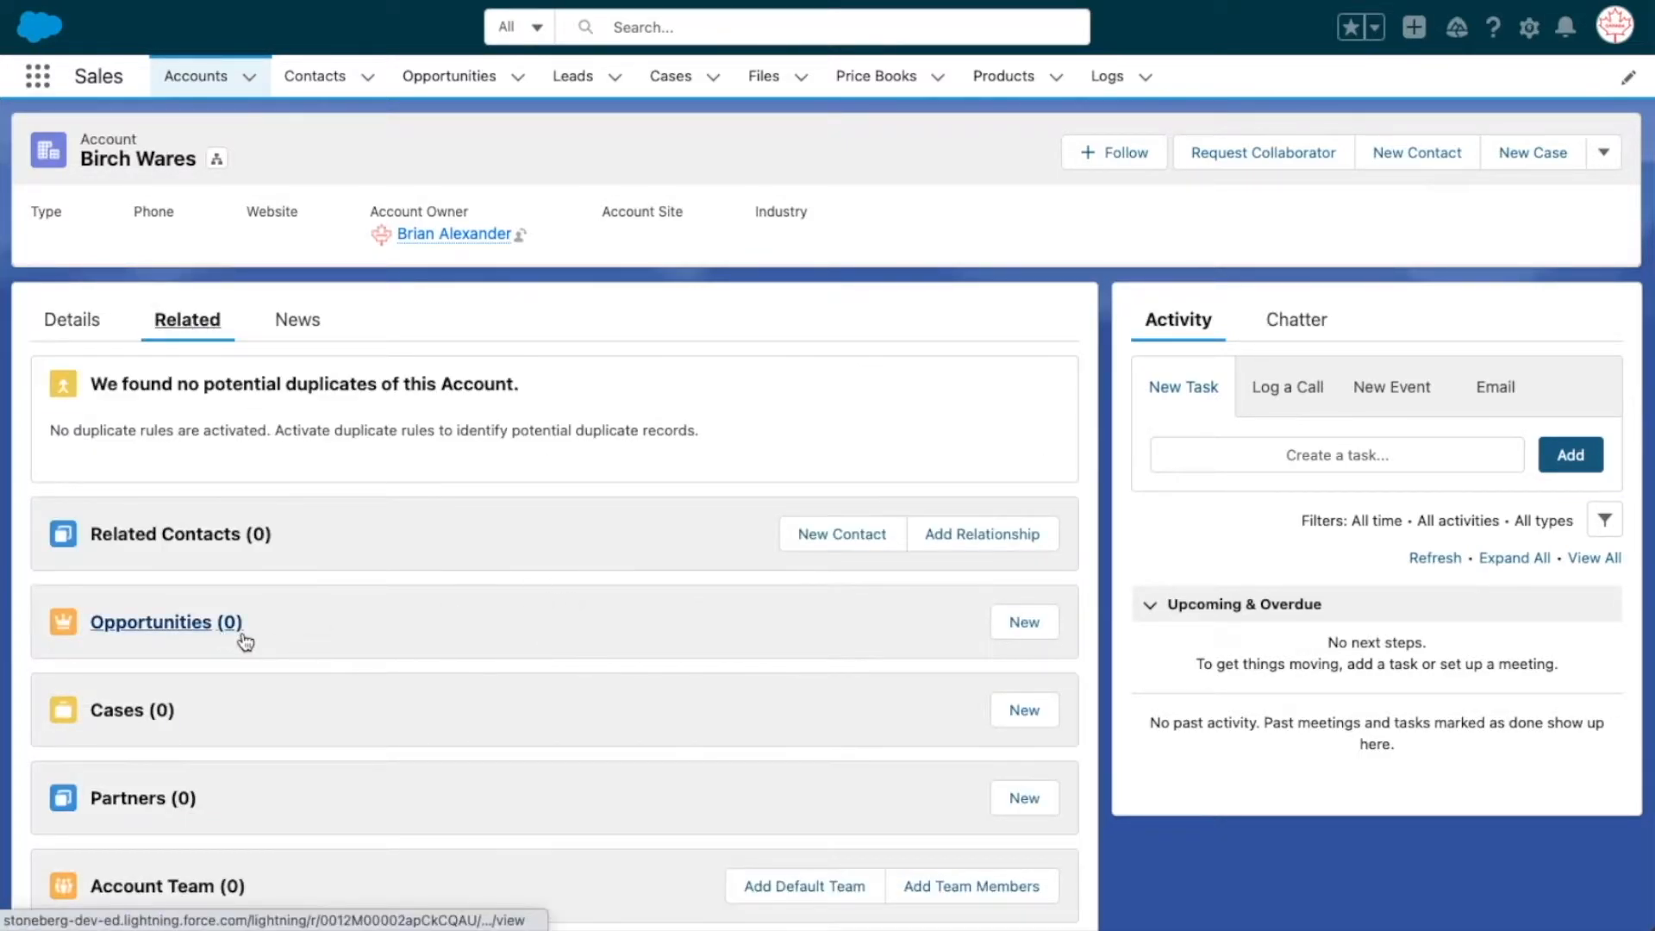
left_click(148, 622)
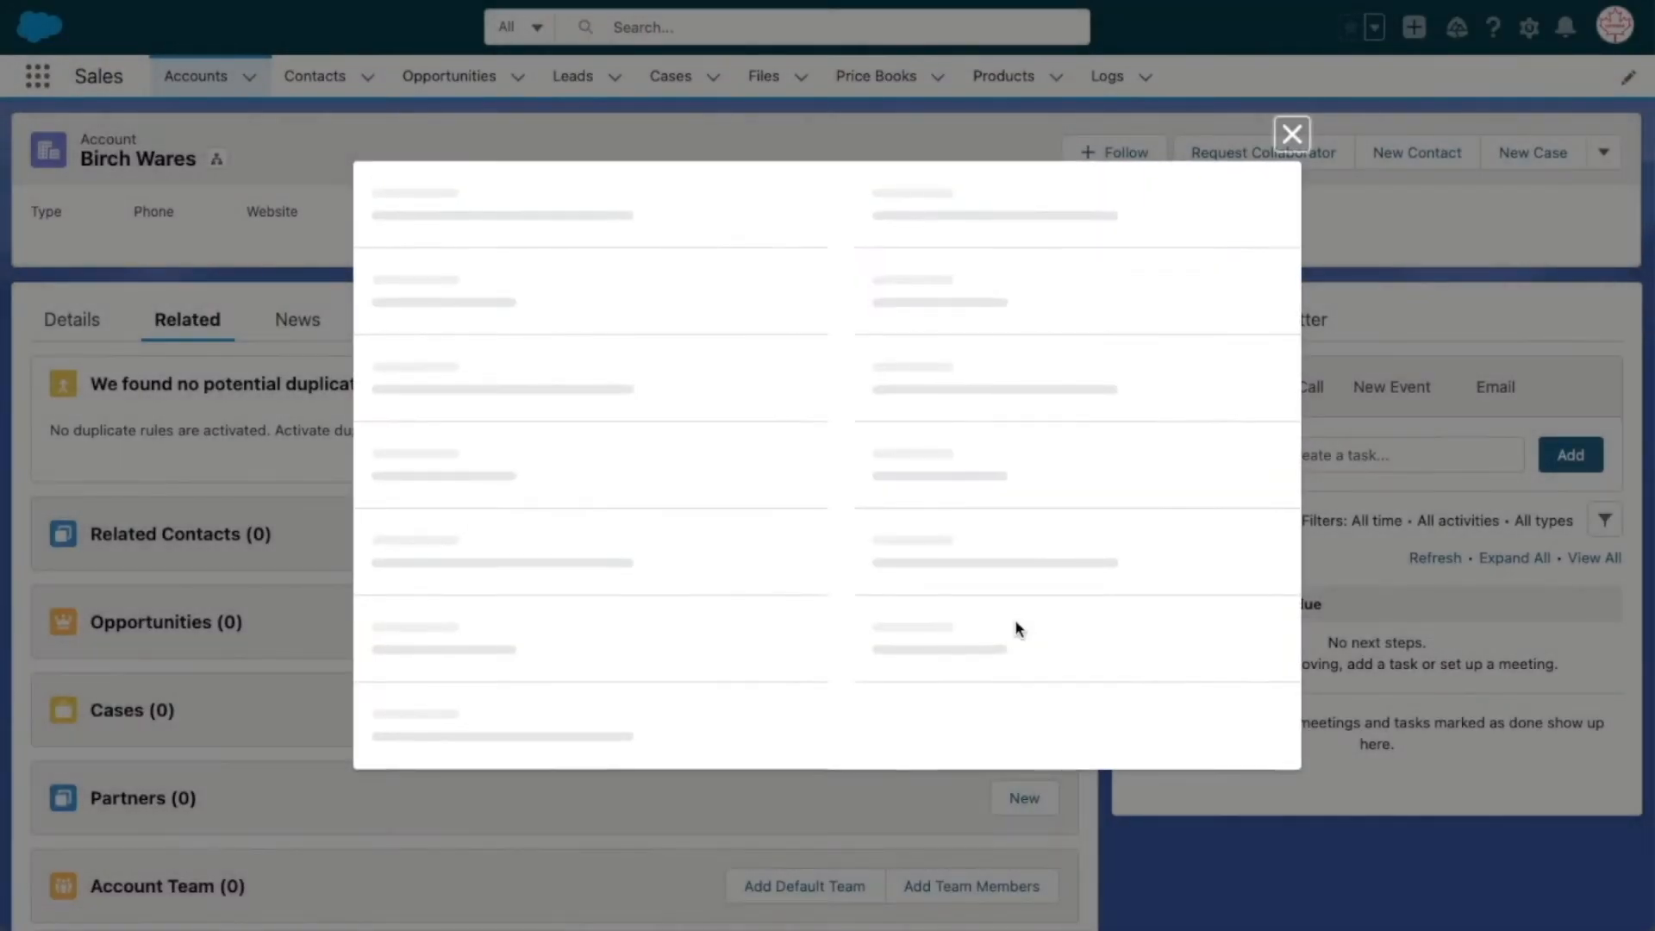
type("Birch")
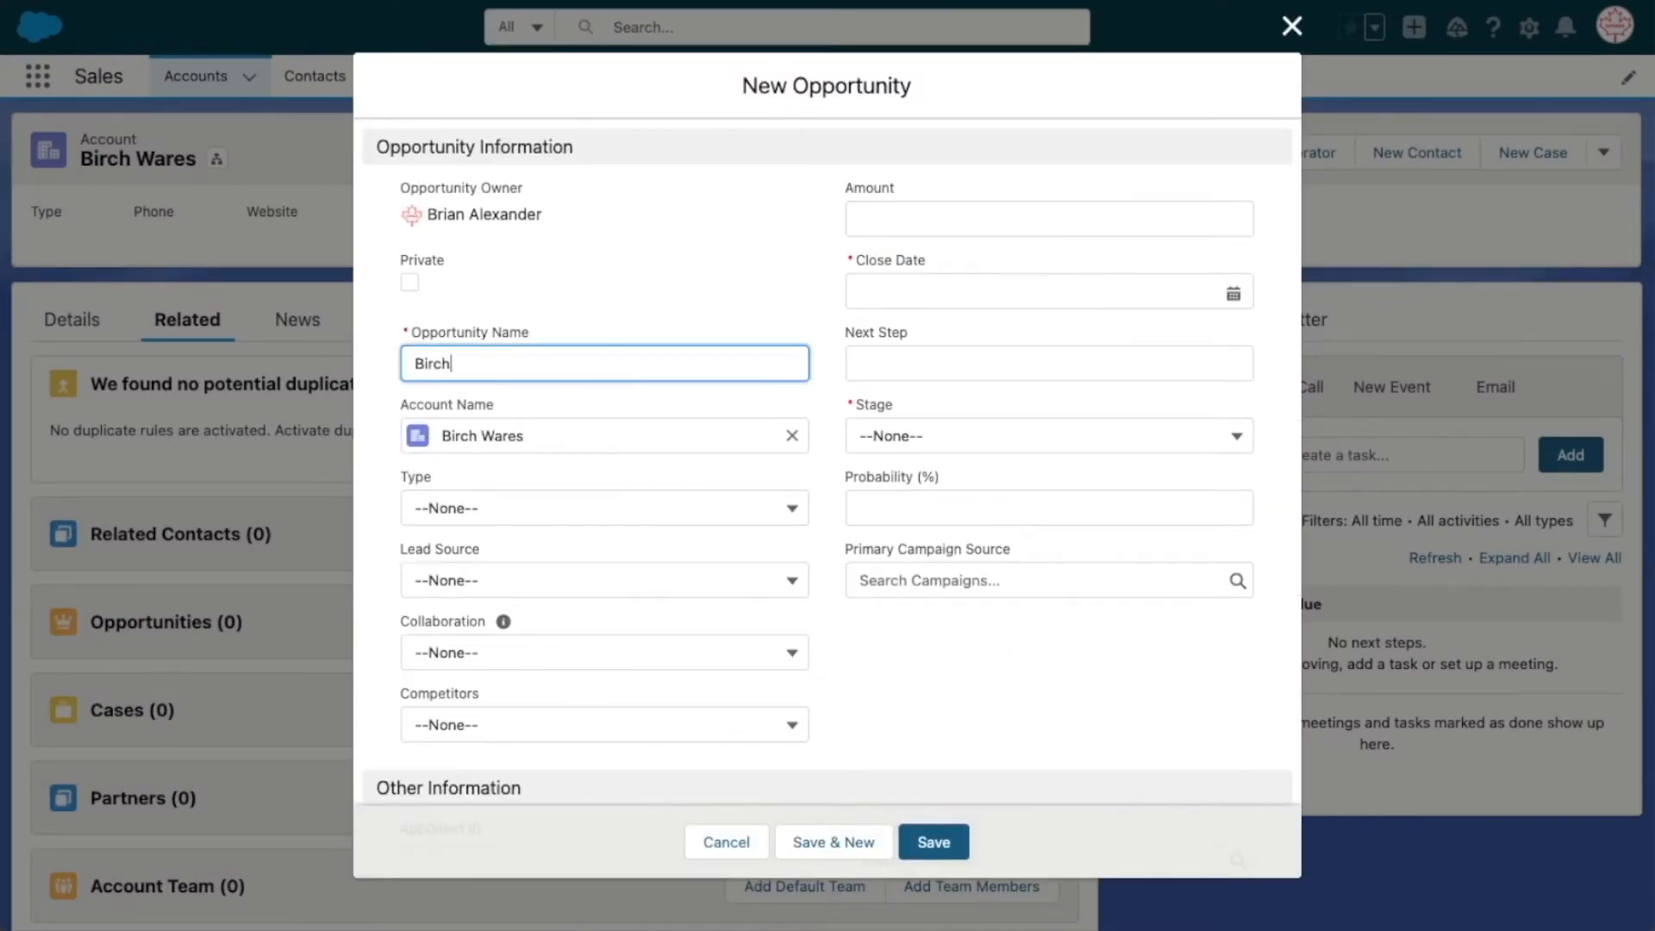
type("- SaaS apps")
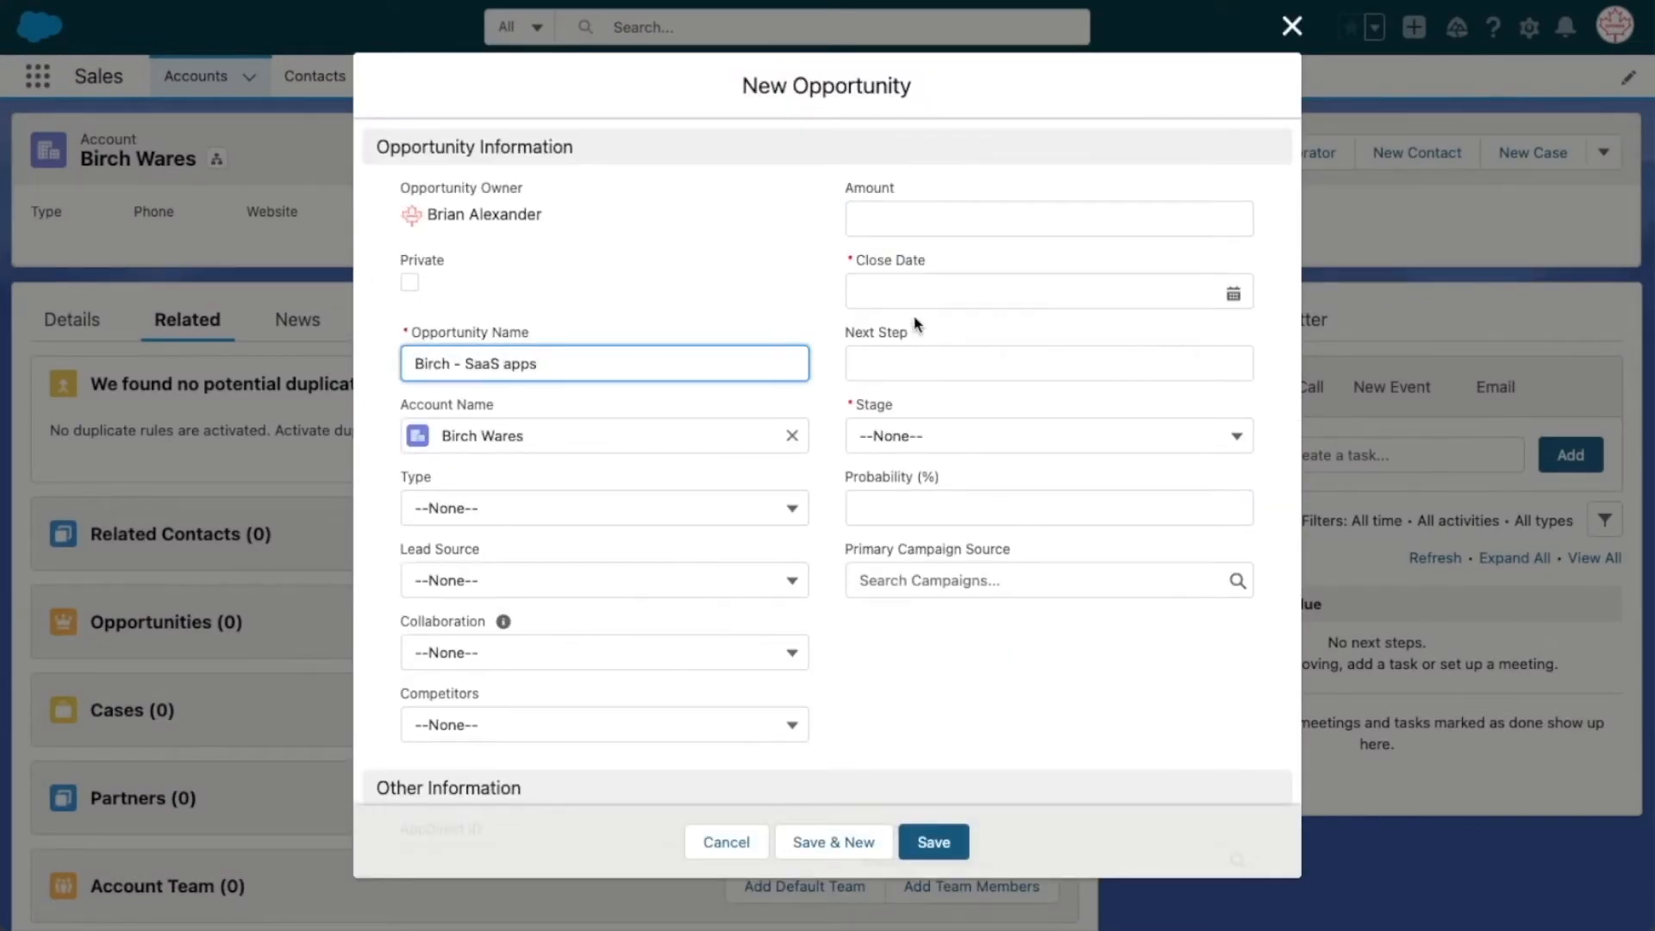
Step: Set close date 30/09/2021, stage Qualification and the sales agent contact, then save the opportunity
left_click(1048, 436)
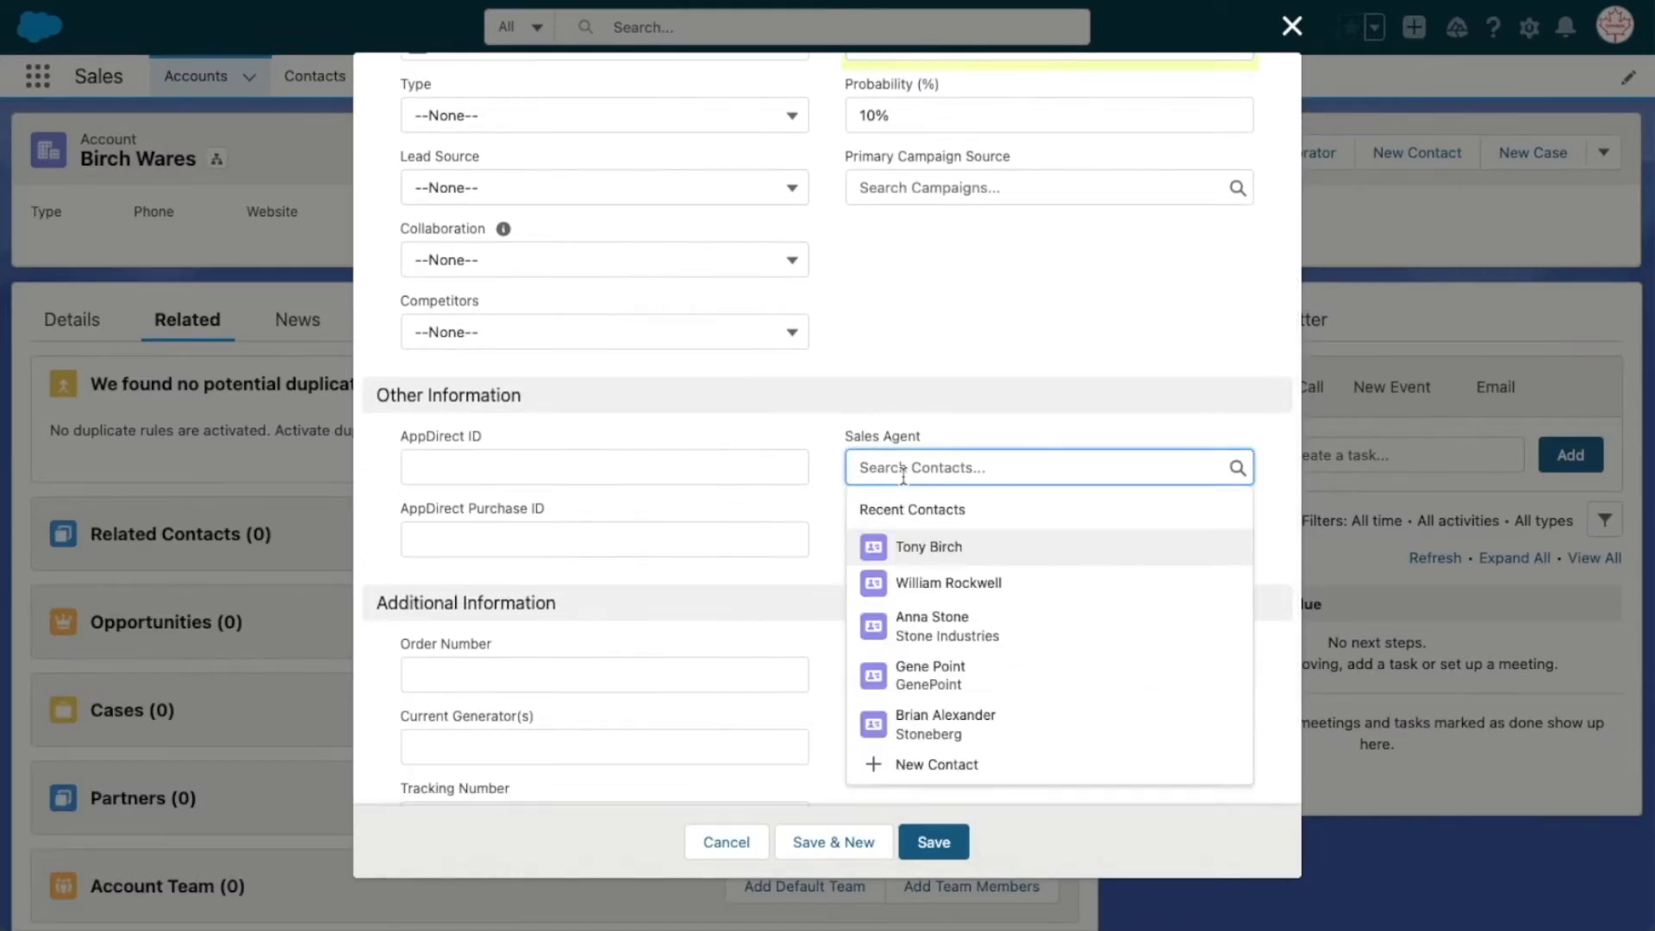
left_click(927, 726)
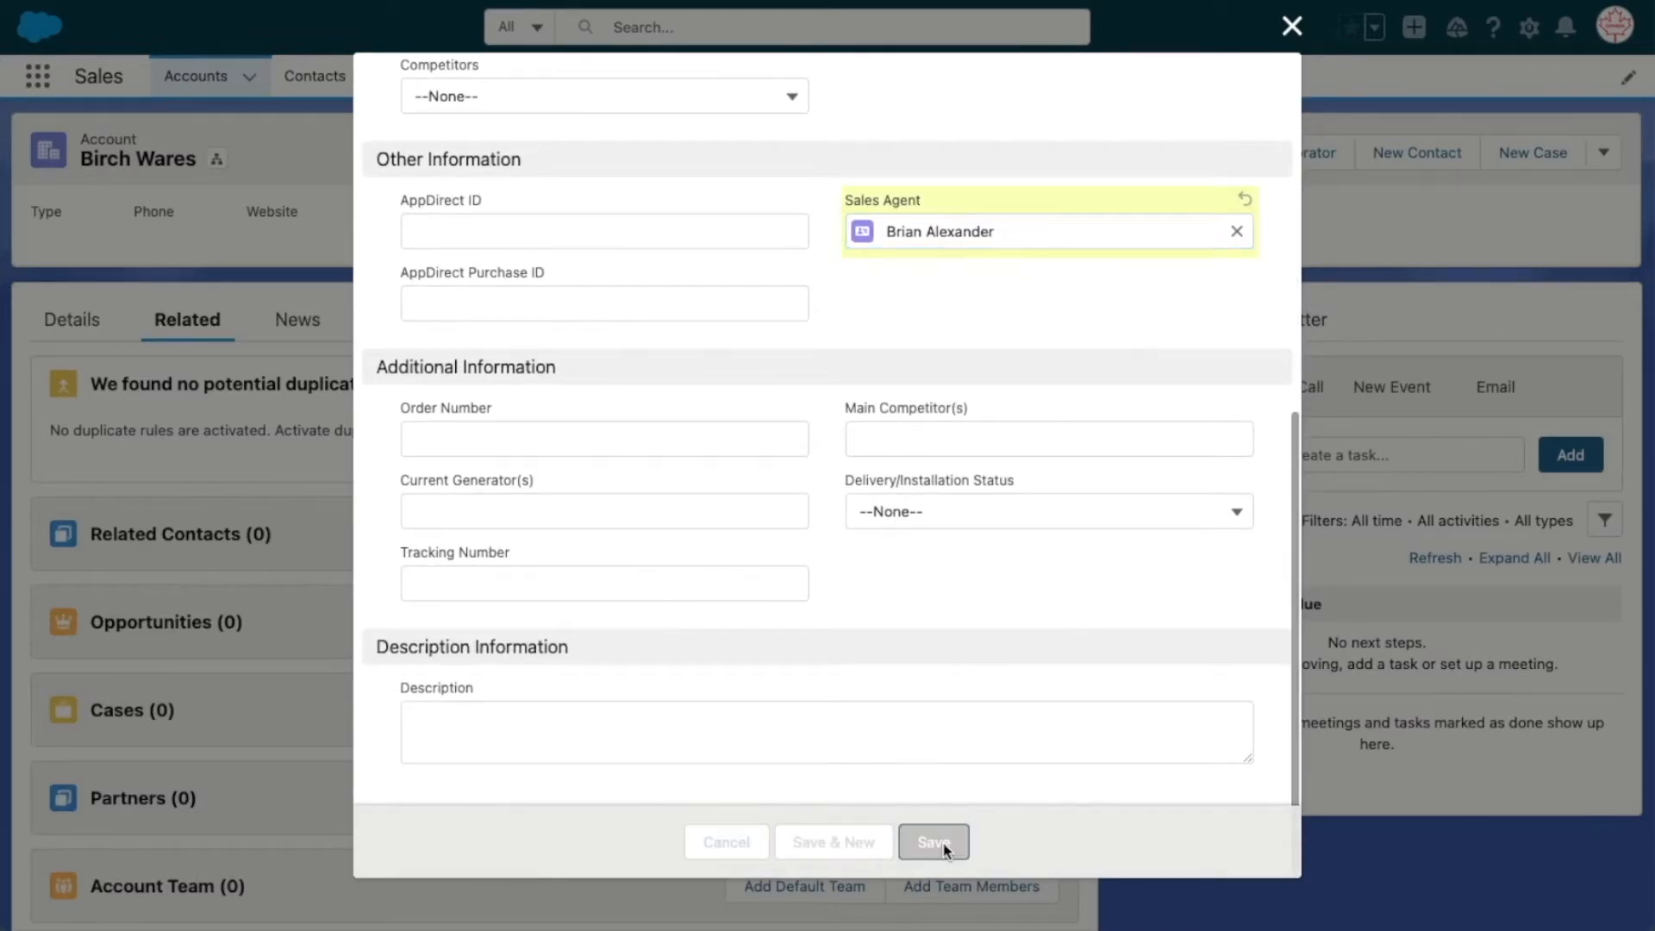
left_click(933, 841)
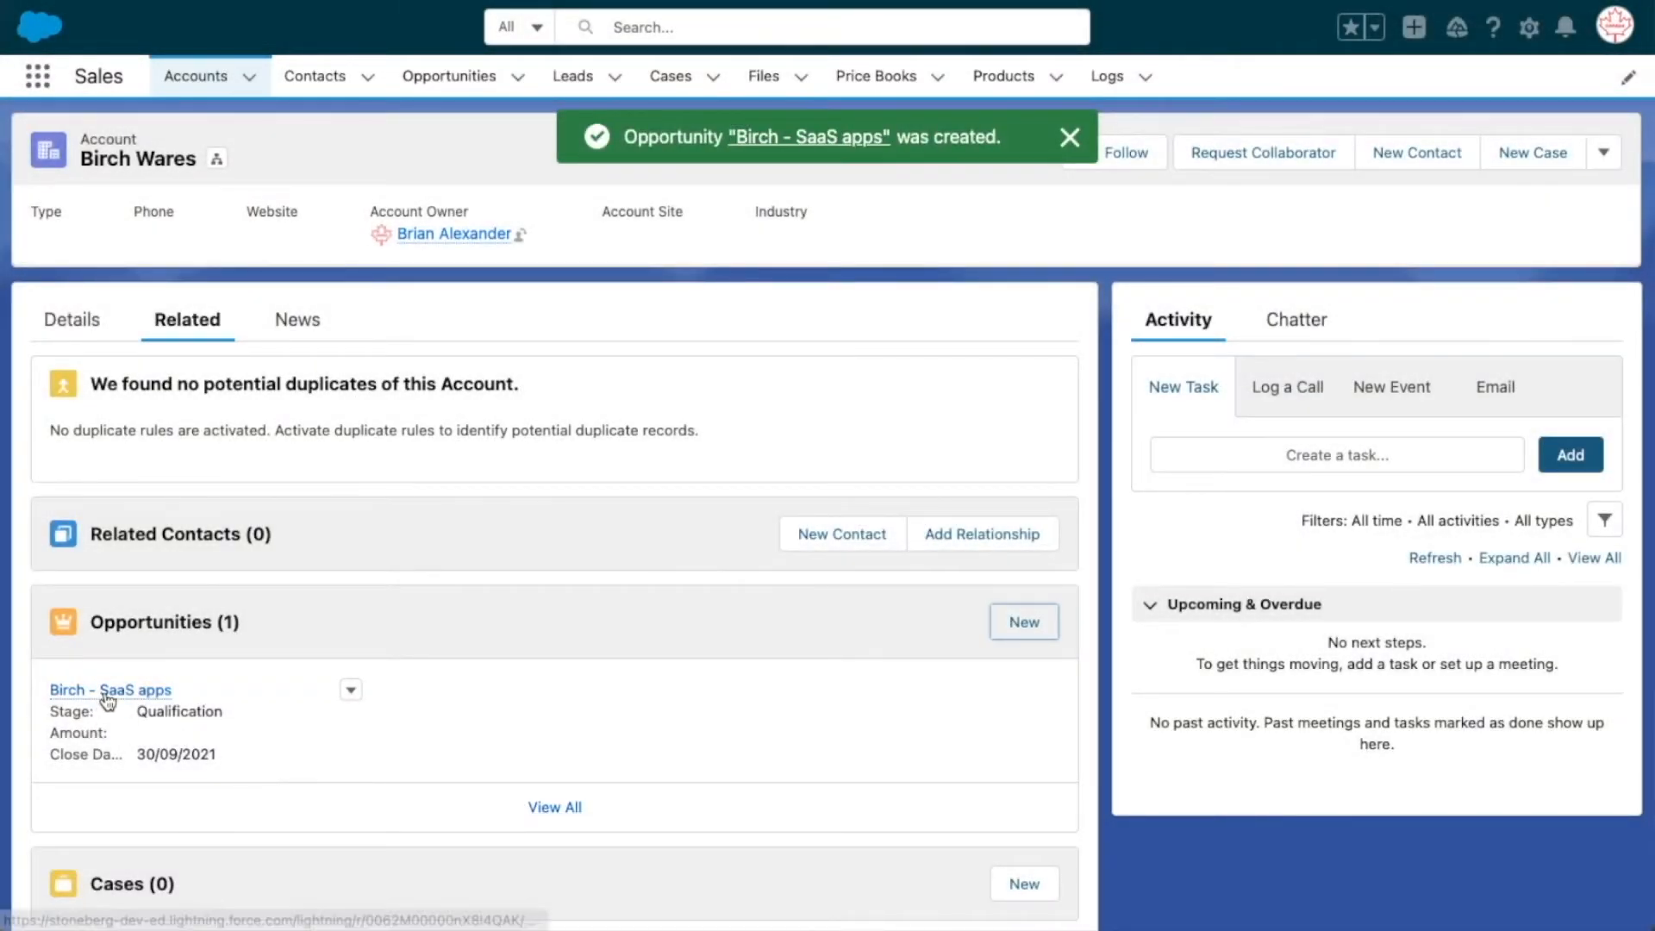
Step: Begin adding products to Birch - SaaS apps from the AppDirect Products price book
left_click(110, 690)
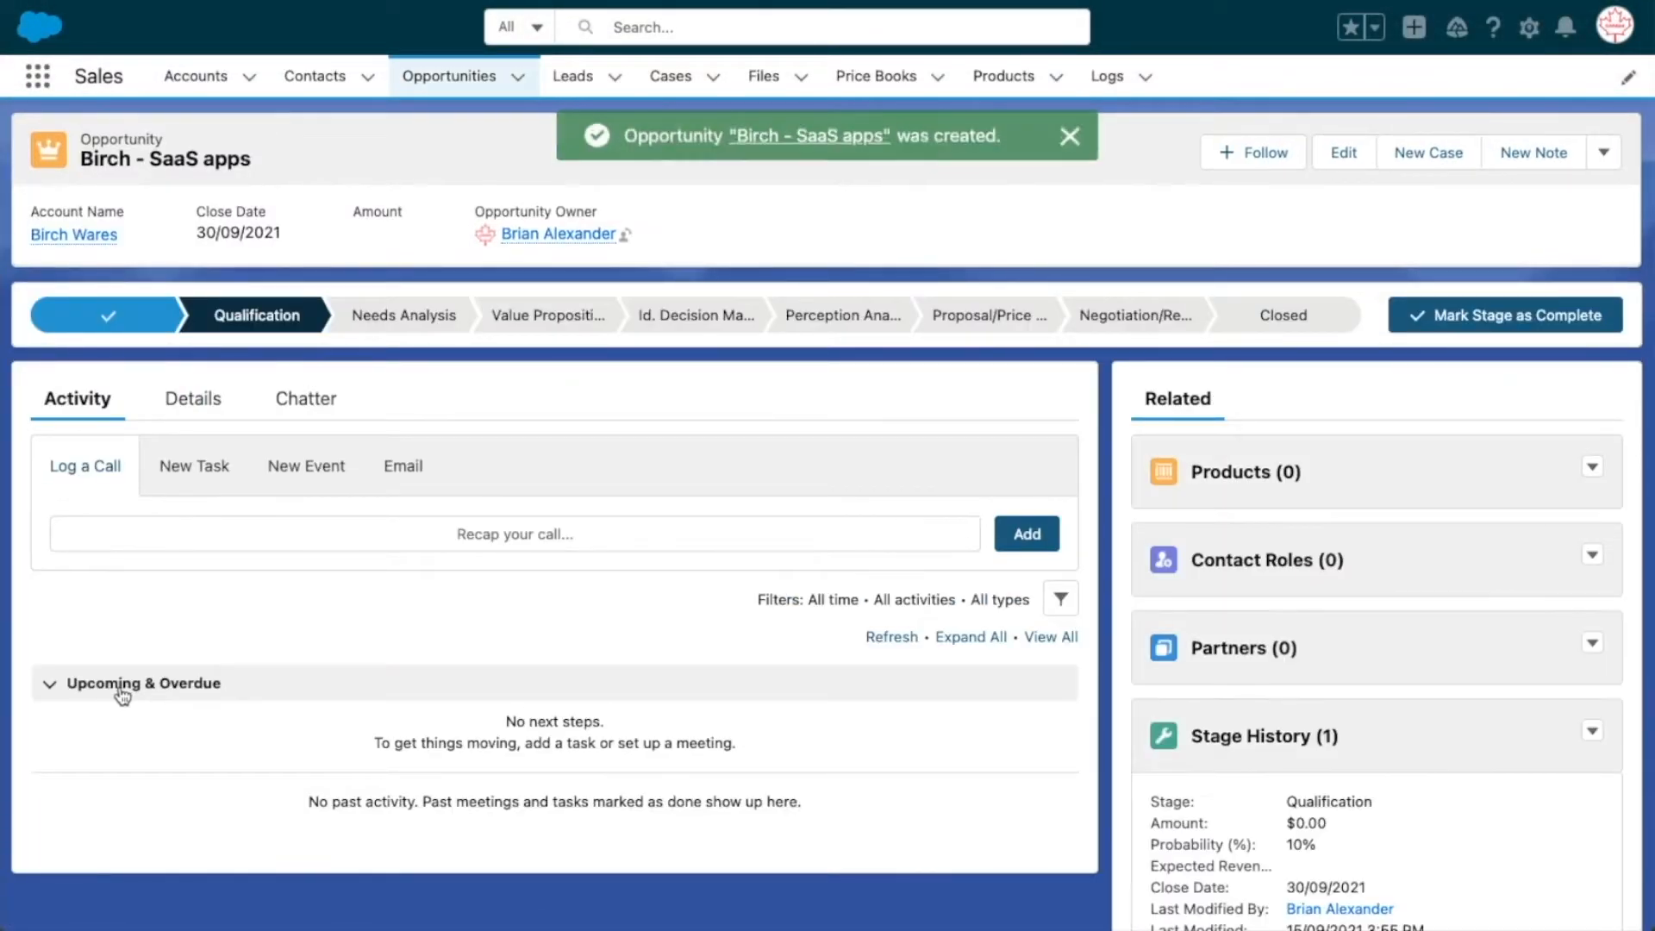
left_click(1593, 466)
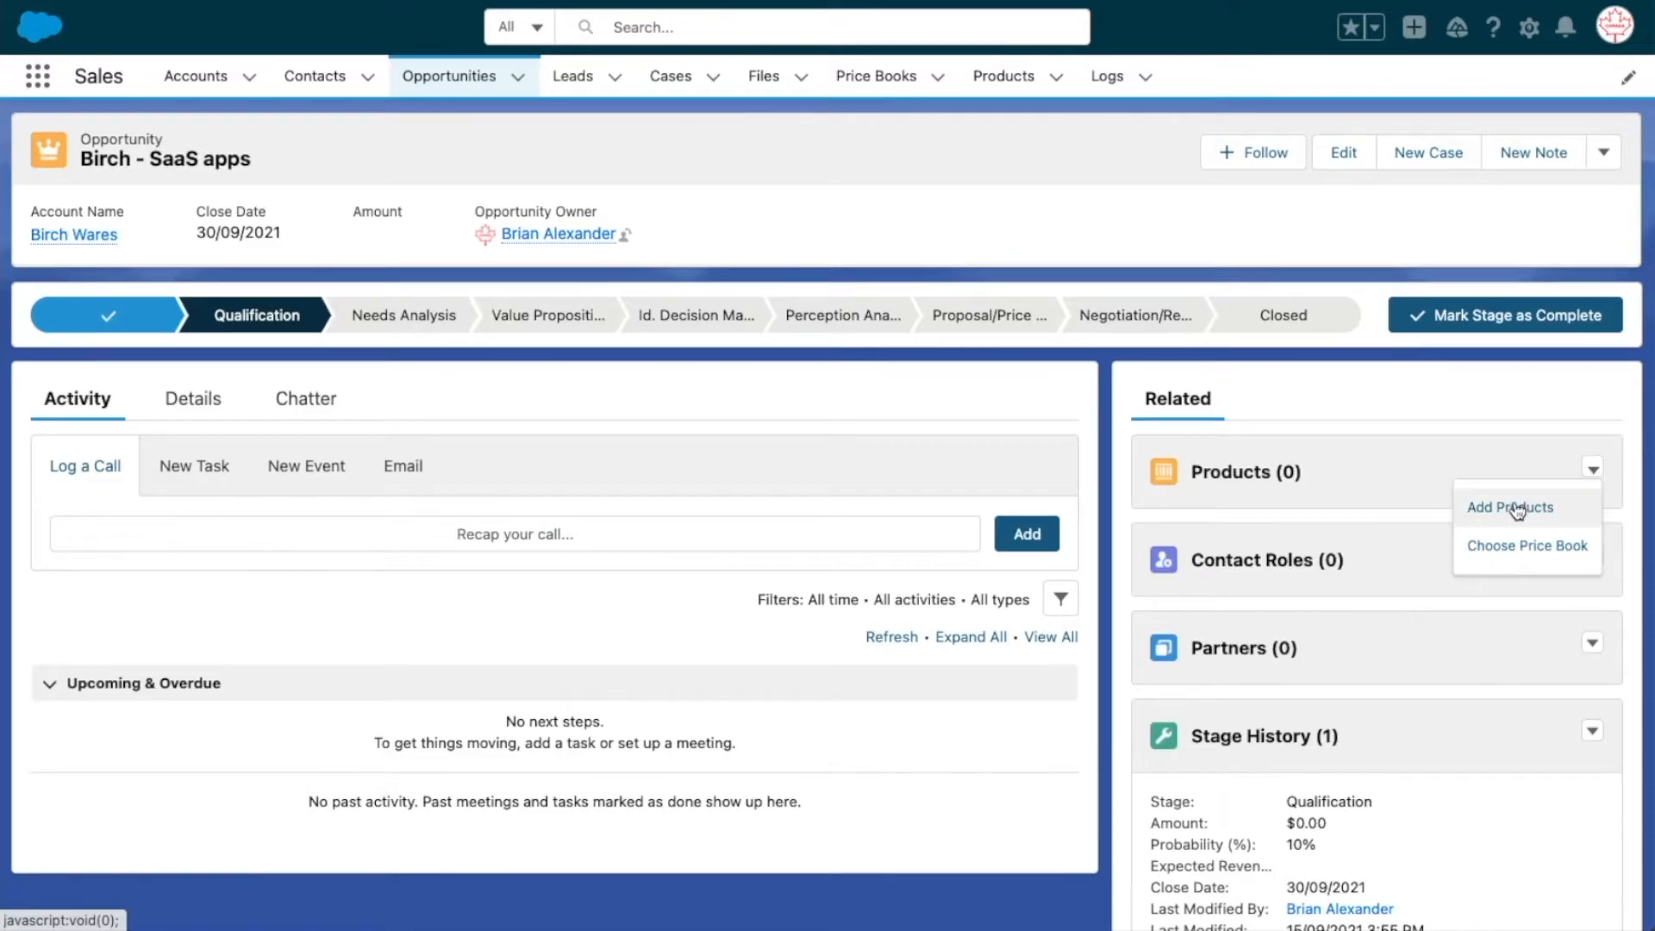
left_click(1526, 547)
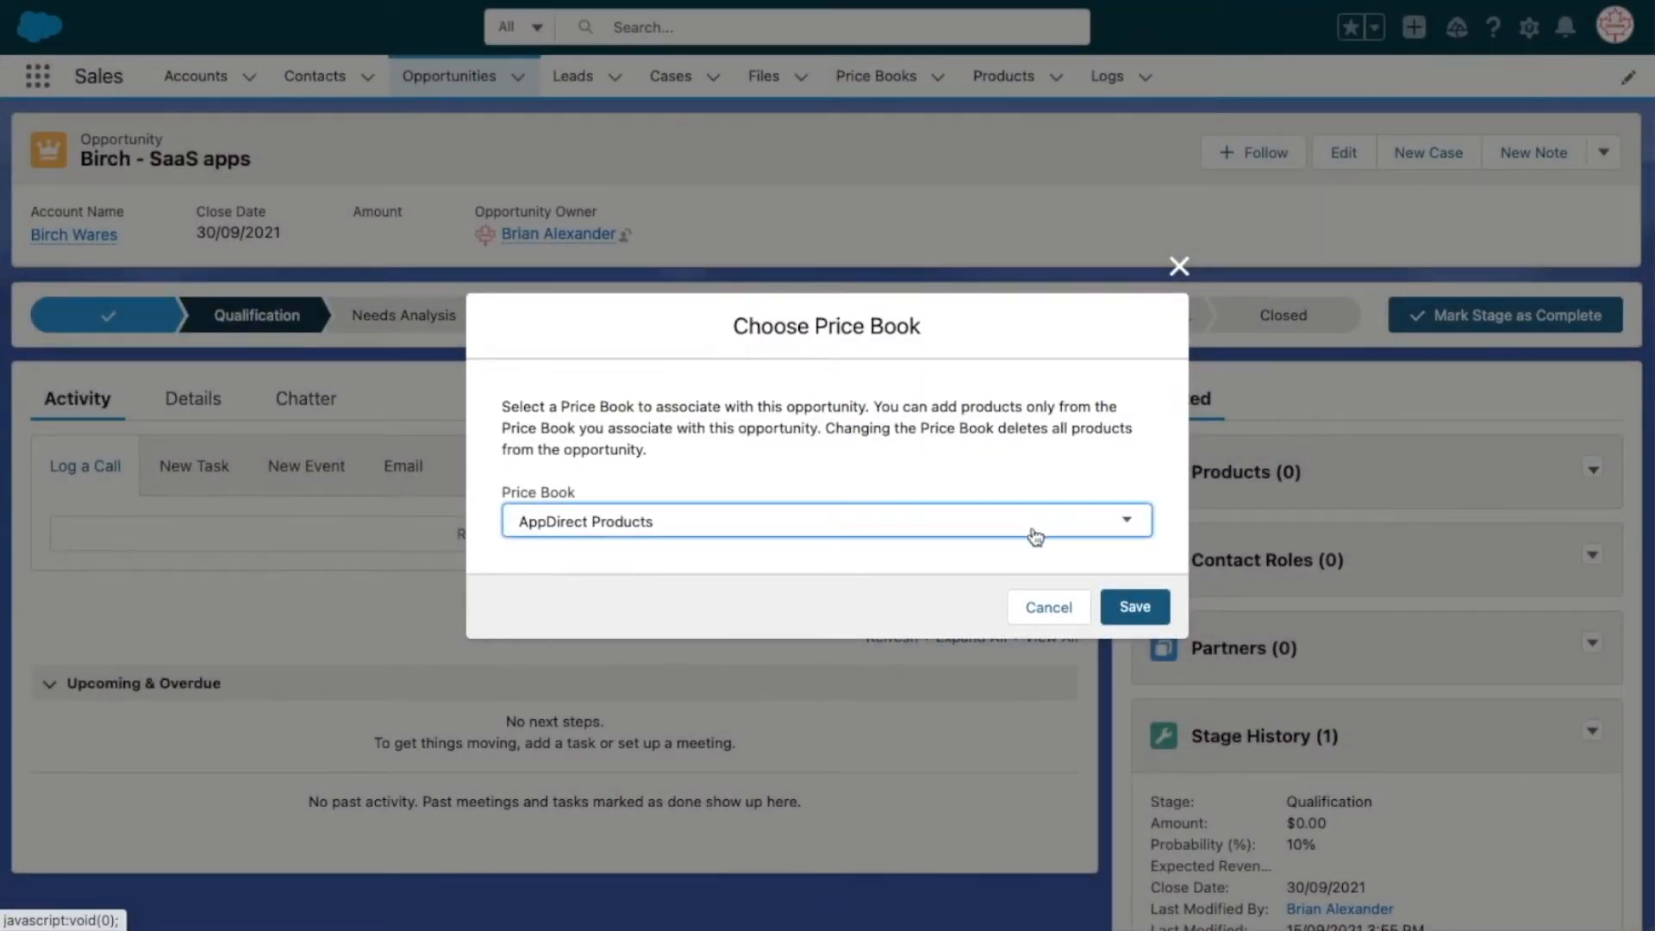
left_click(1135, 605)
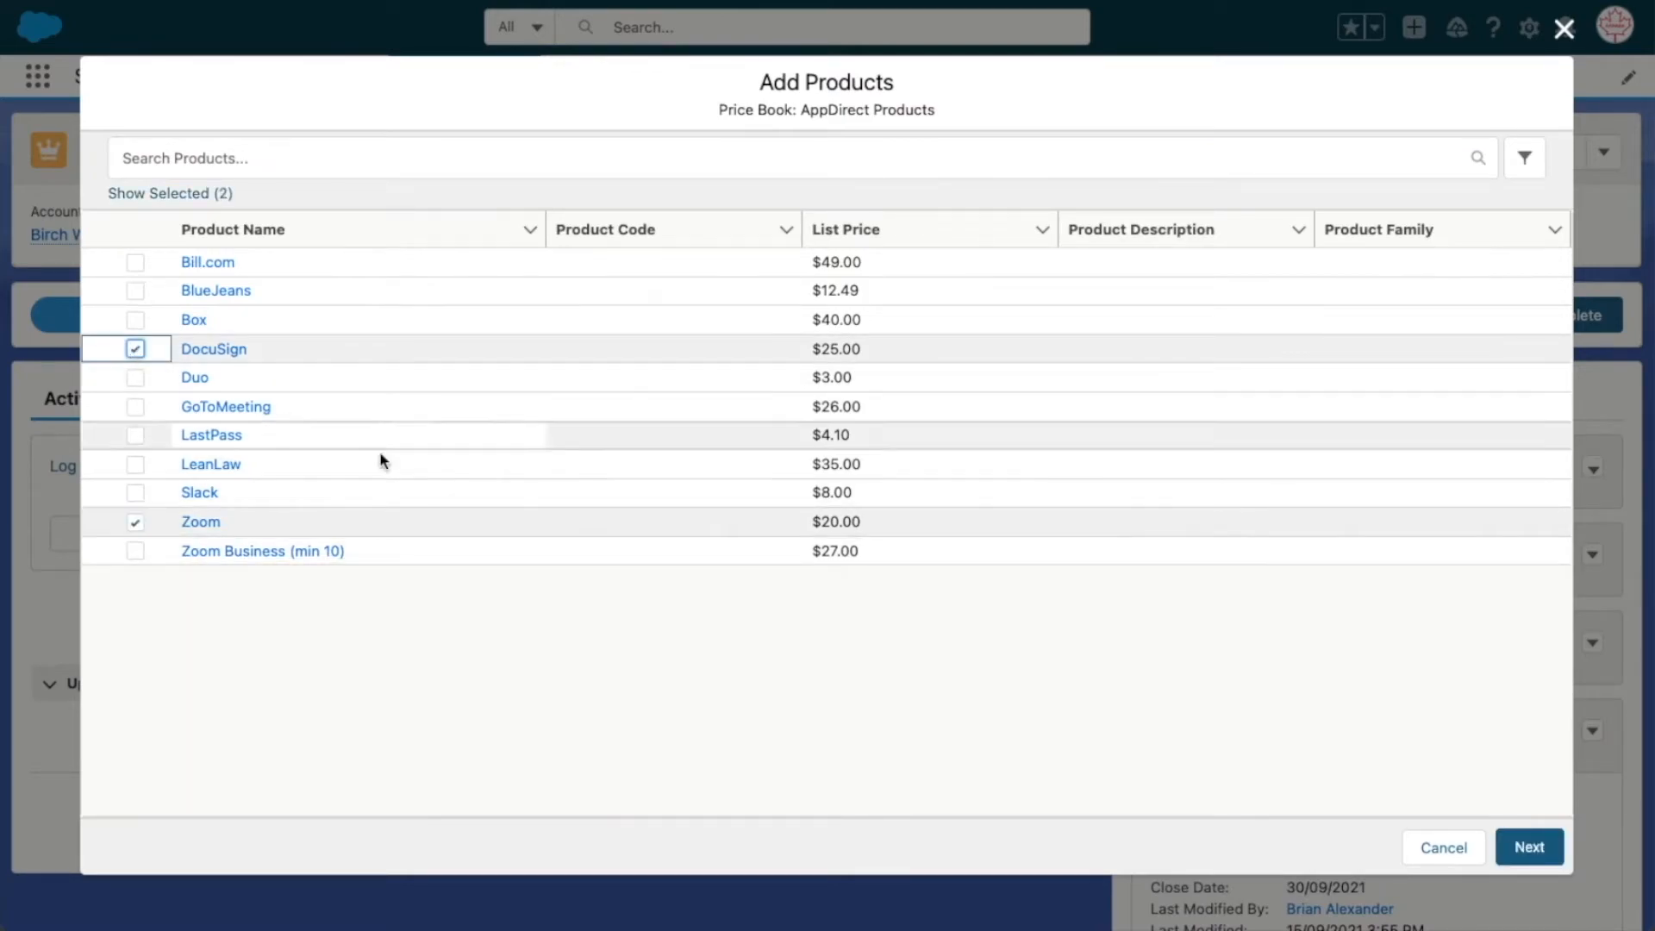
Step: Add Zoom and DocuSign at quantity 3 each, totalling $135.00
left_click(1528, 847)
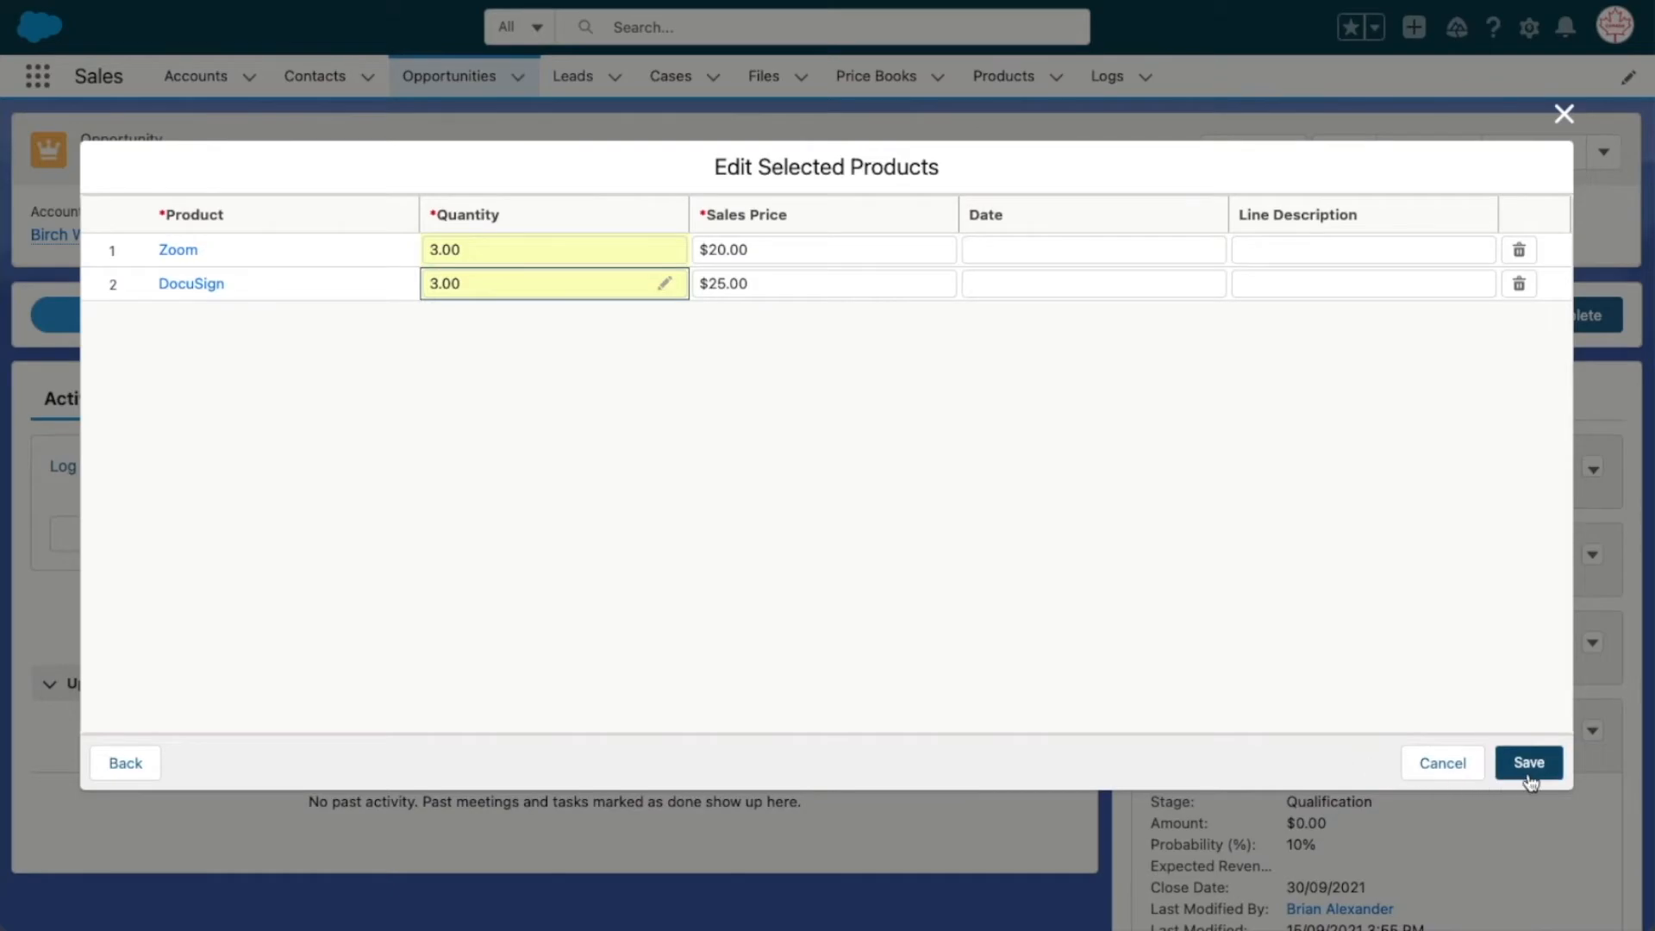
left_click(1528, 762)
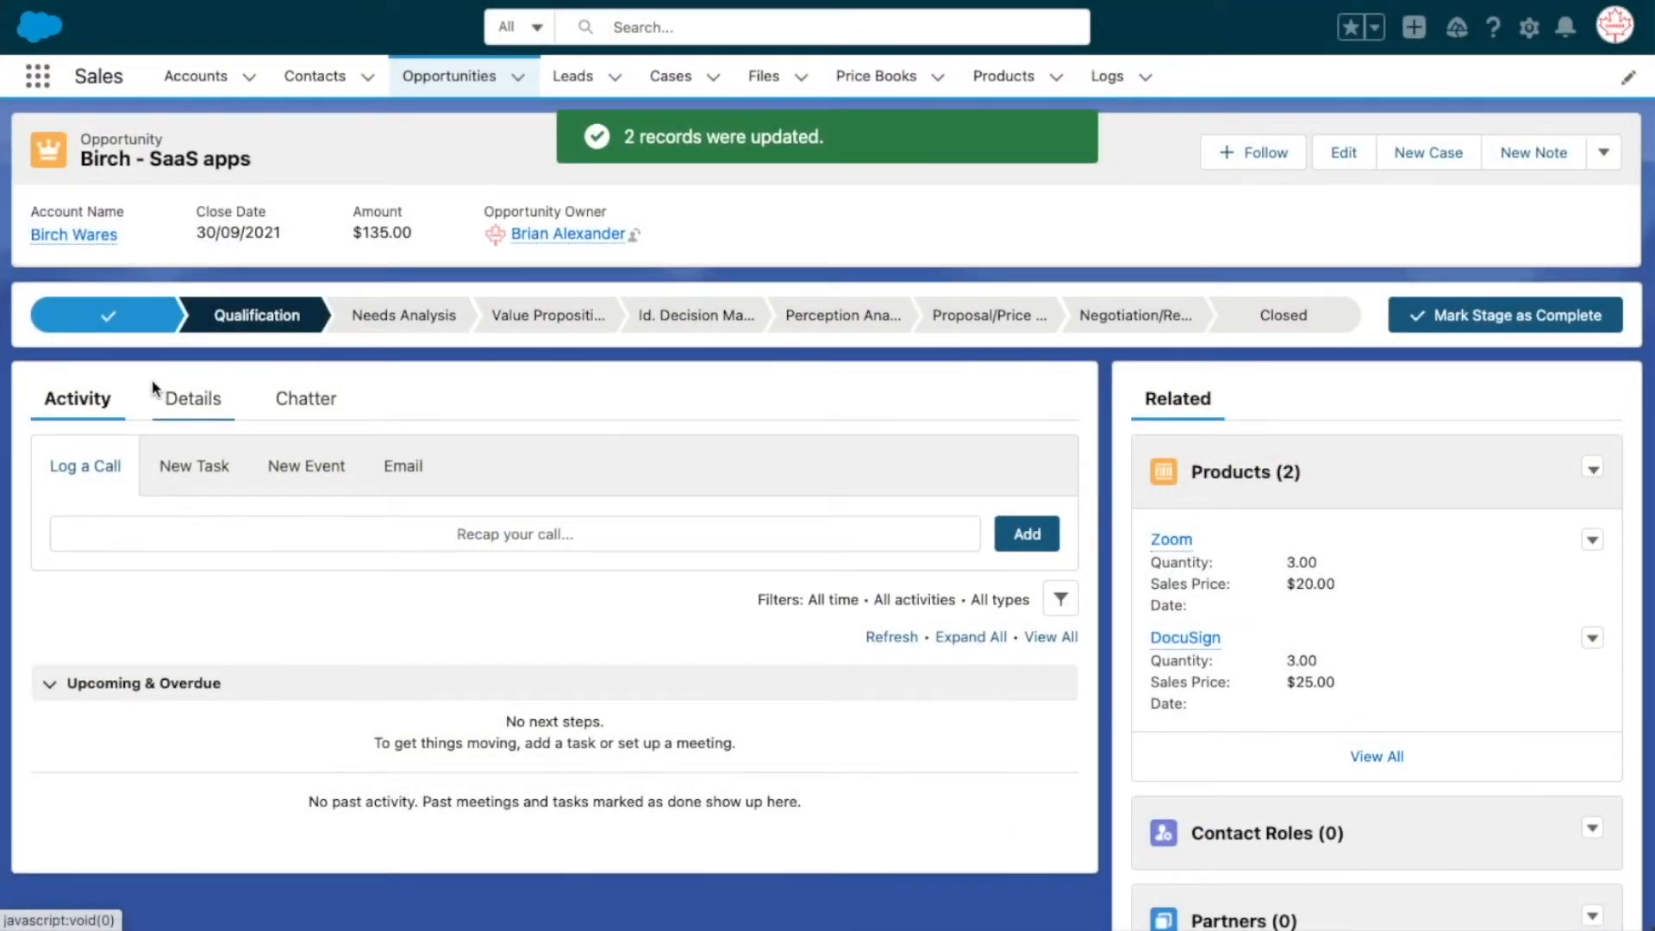
Step: View the opportunity's details and follow the Stoneberg AppDirect link to the marketplace
left_click(192, 398)
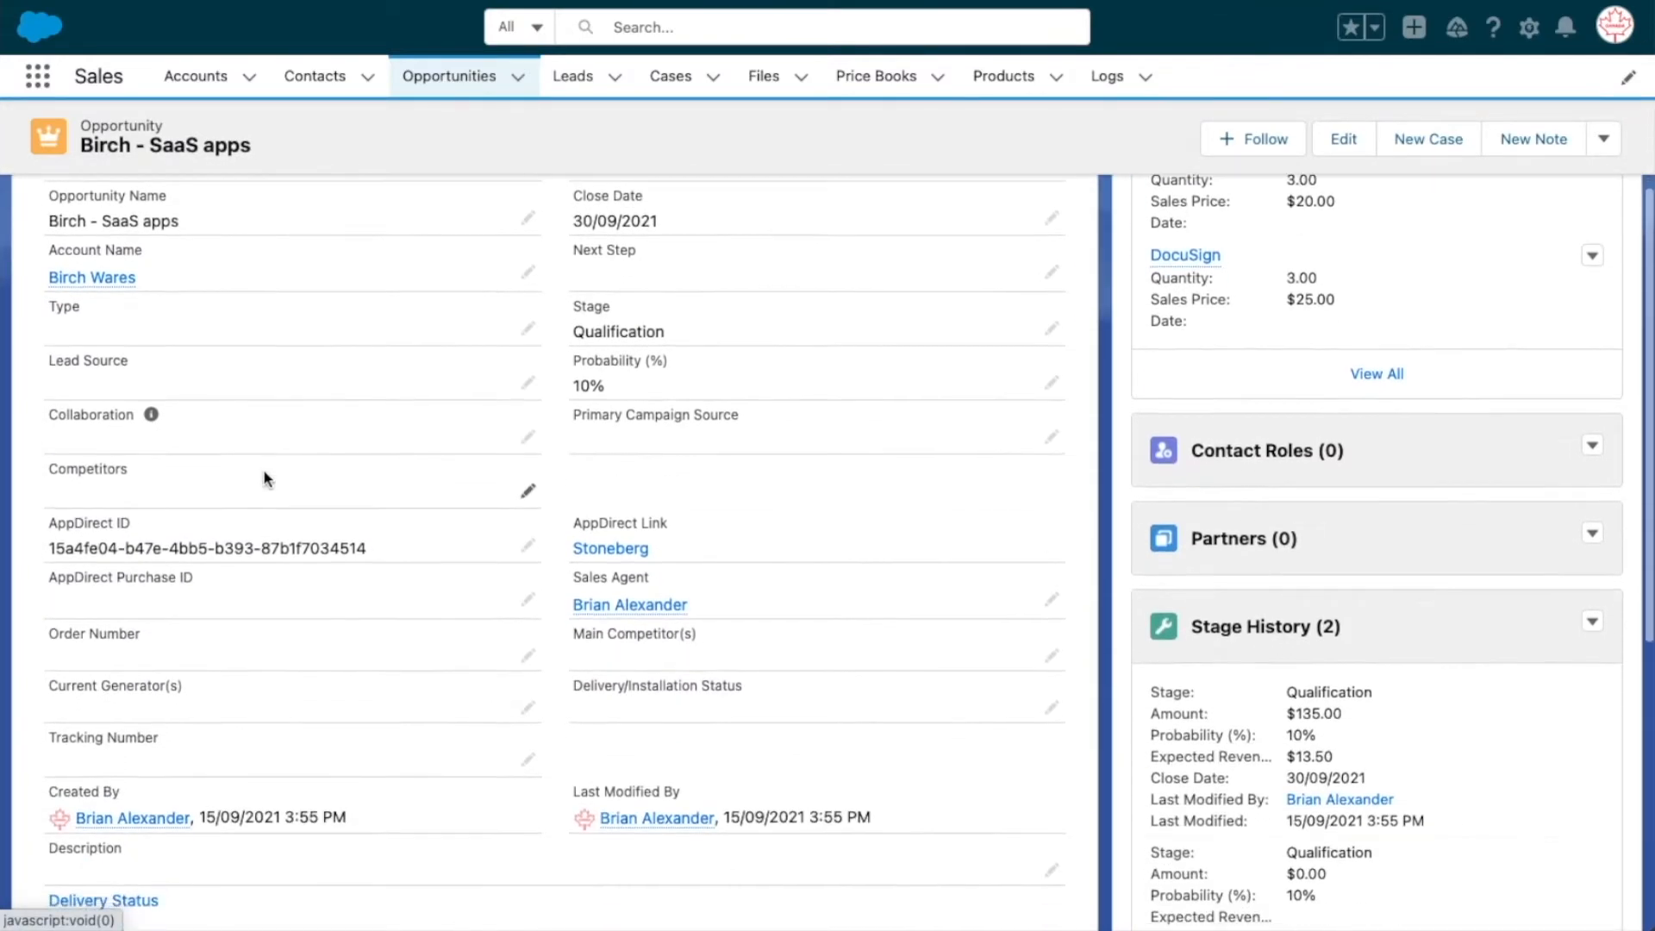
scroll("down", 3)
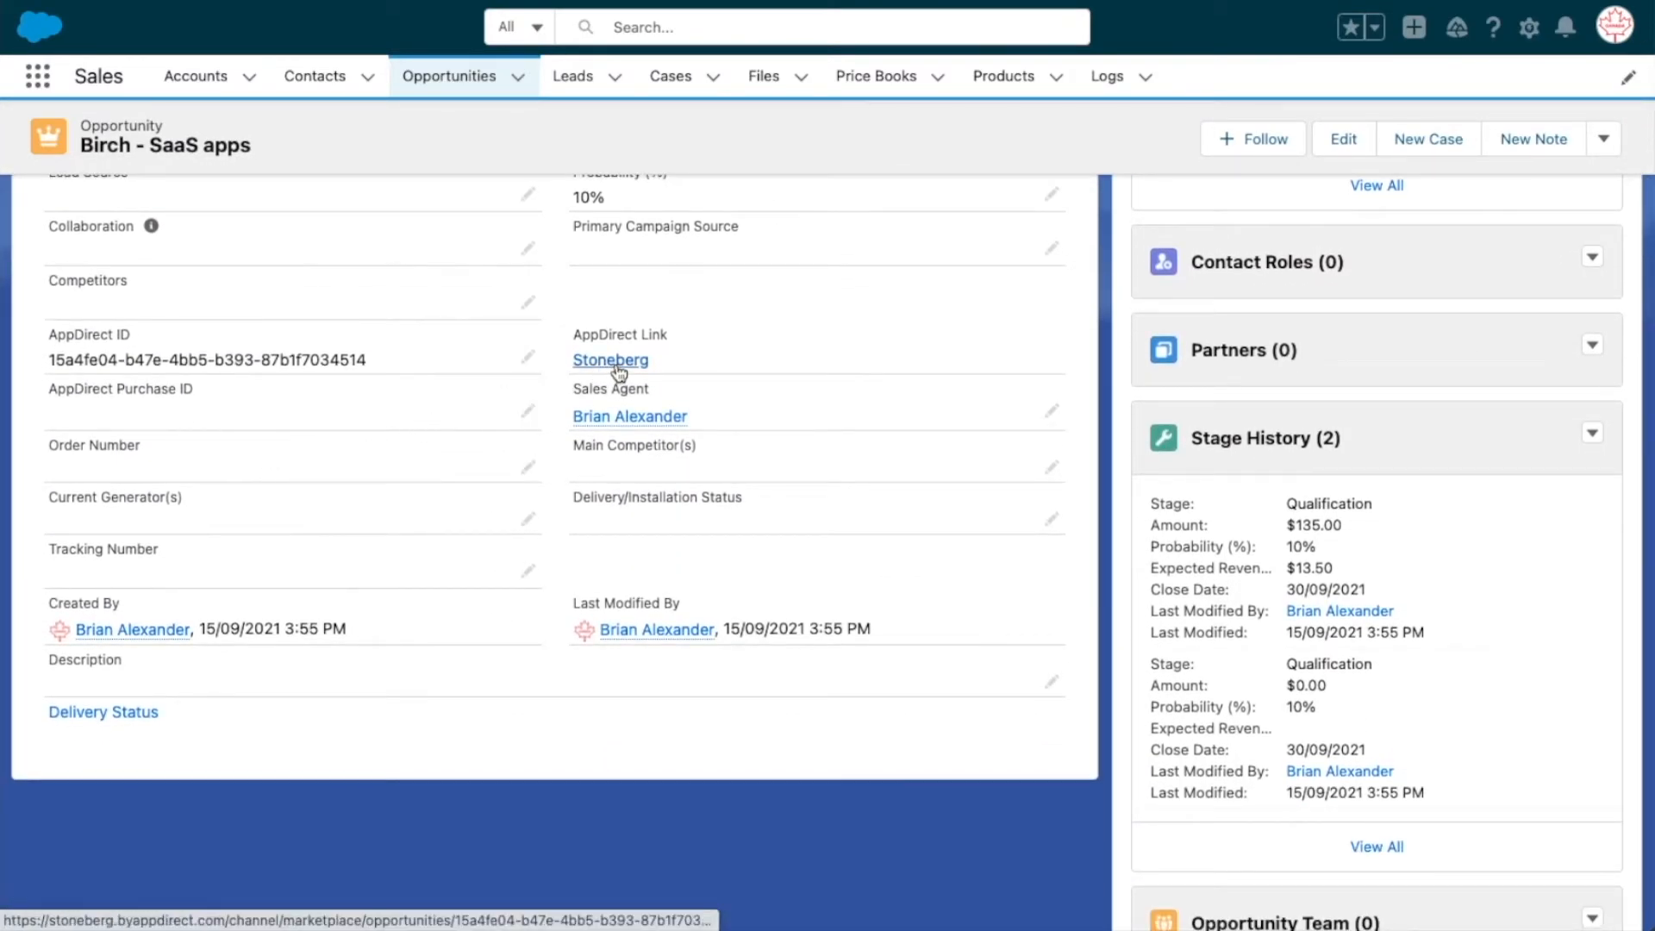
left_click(609, 360)
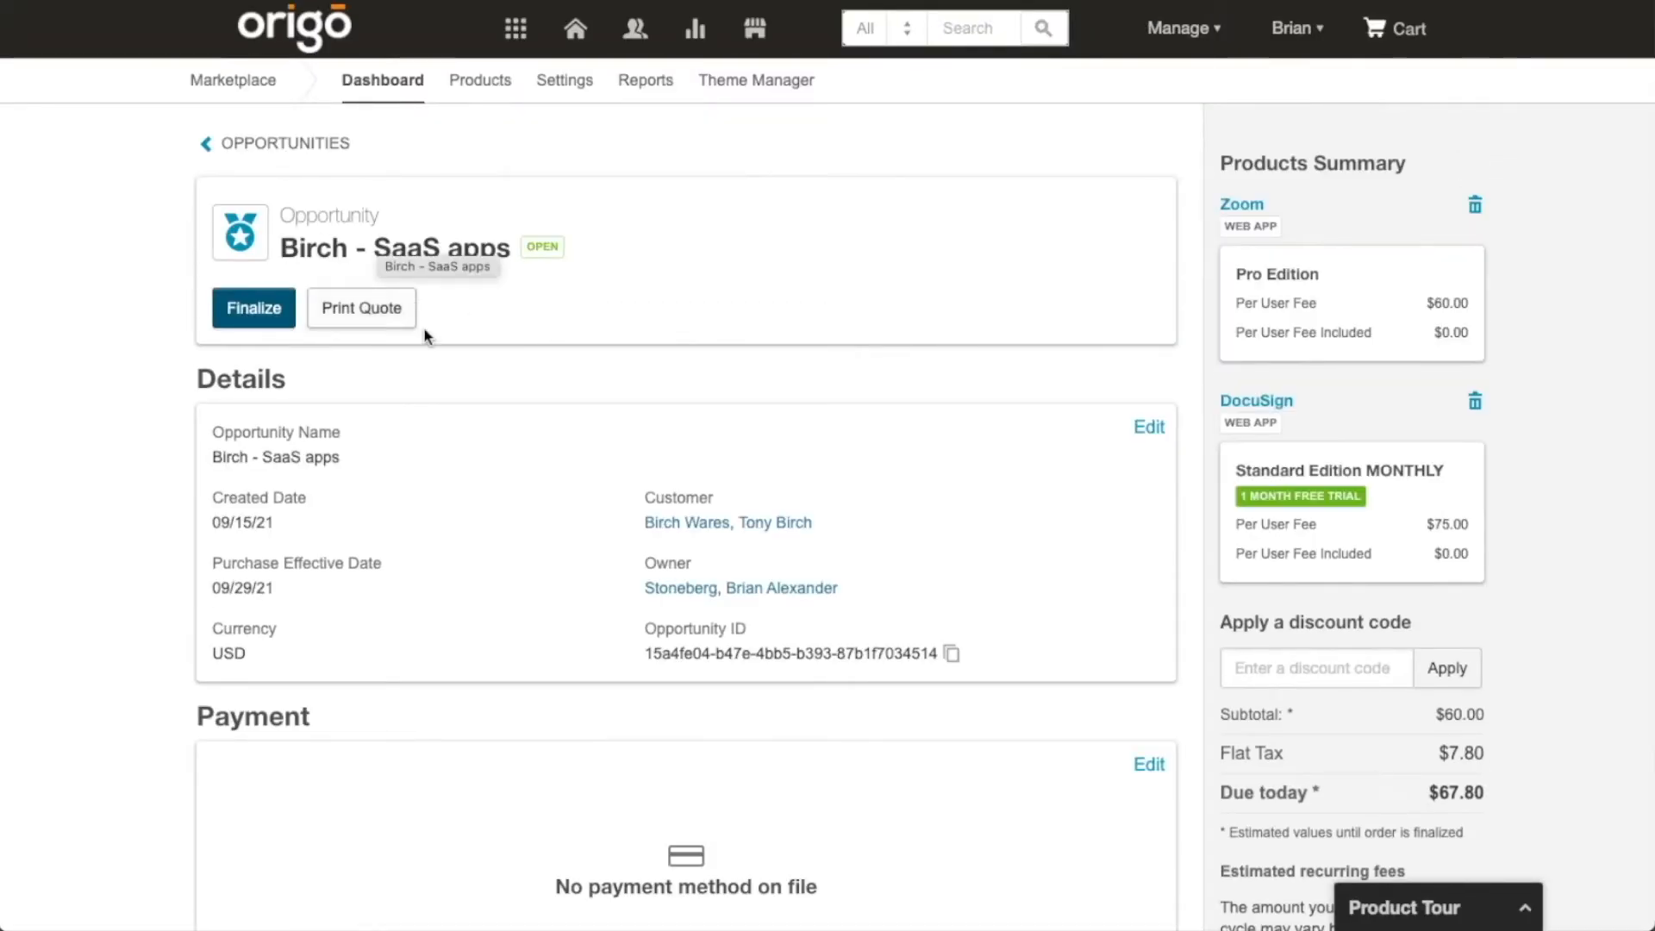
scroll("down", 3)
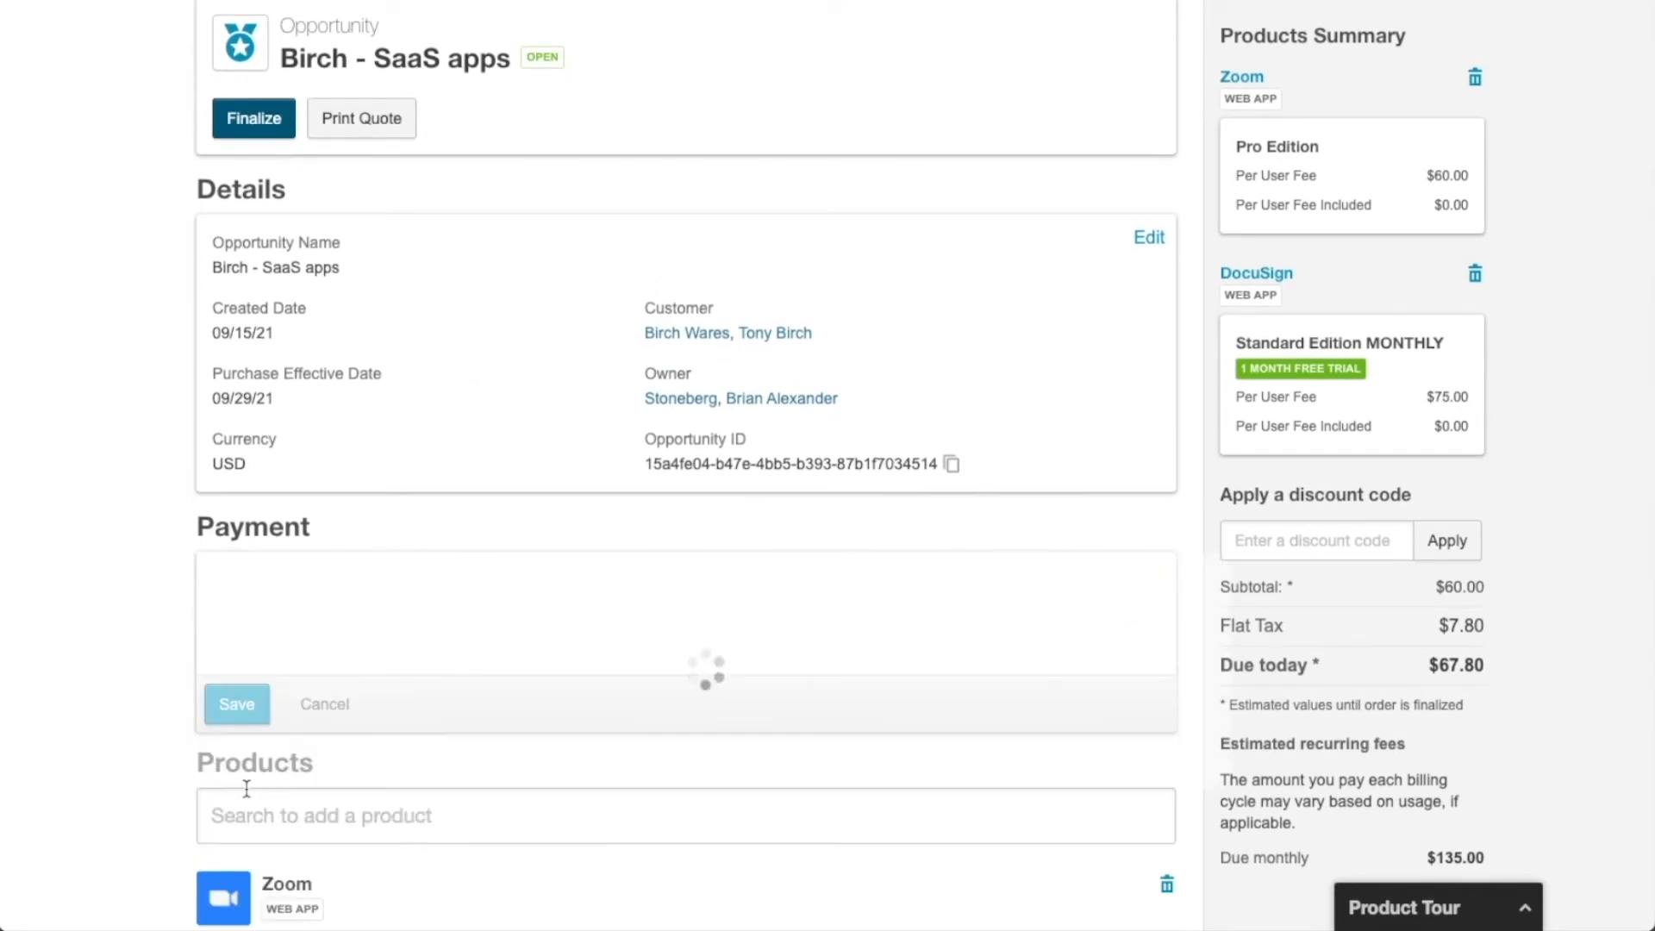
scroll("down", 3)
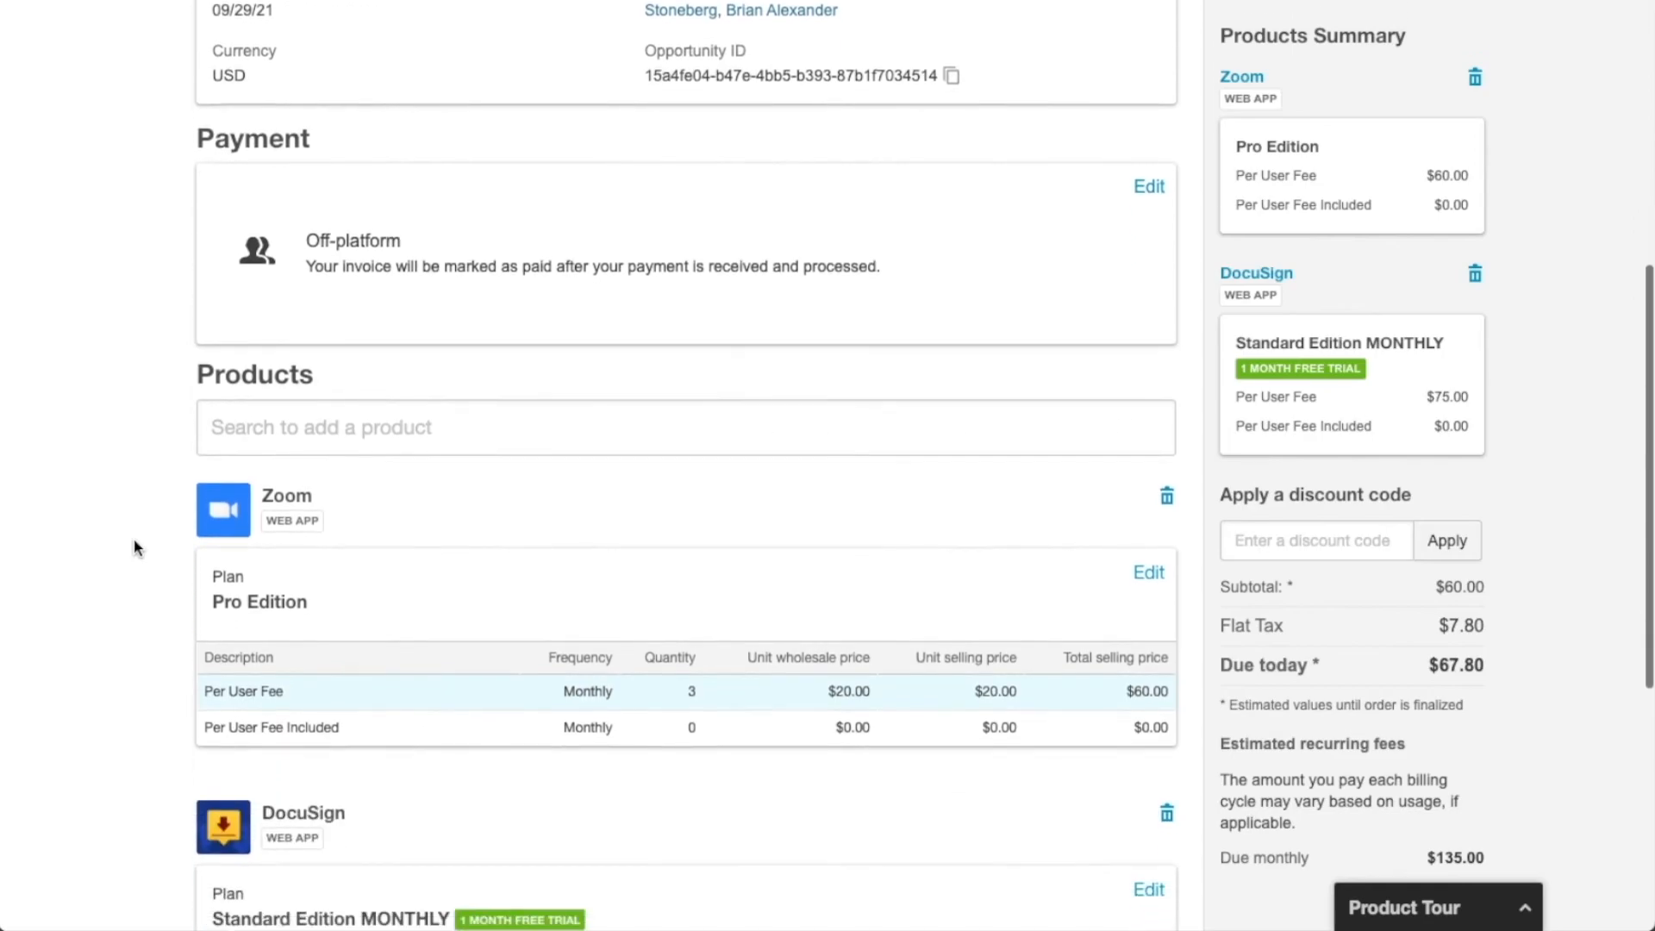
scroll("down", 3)
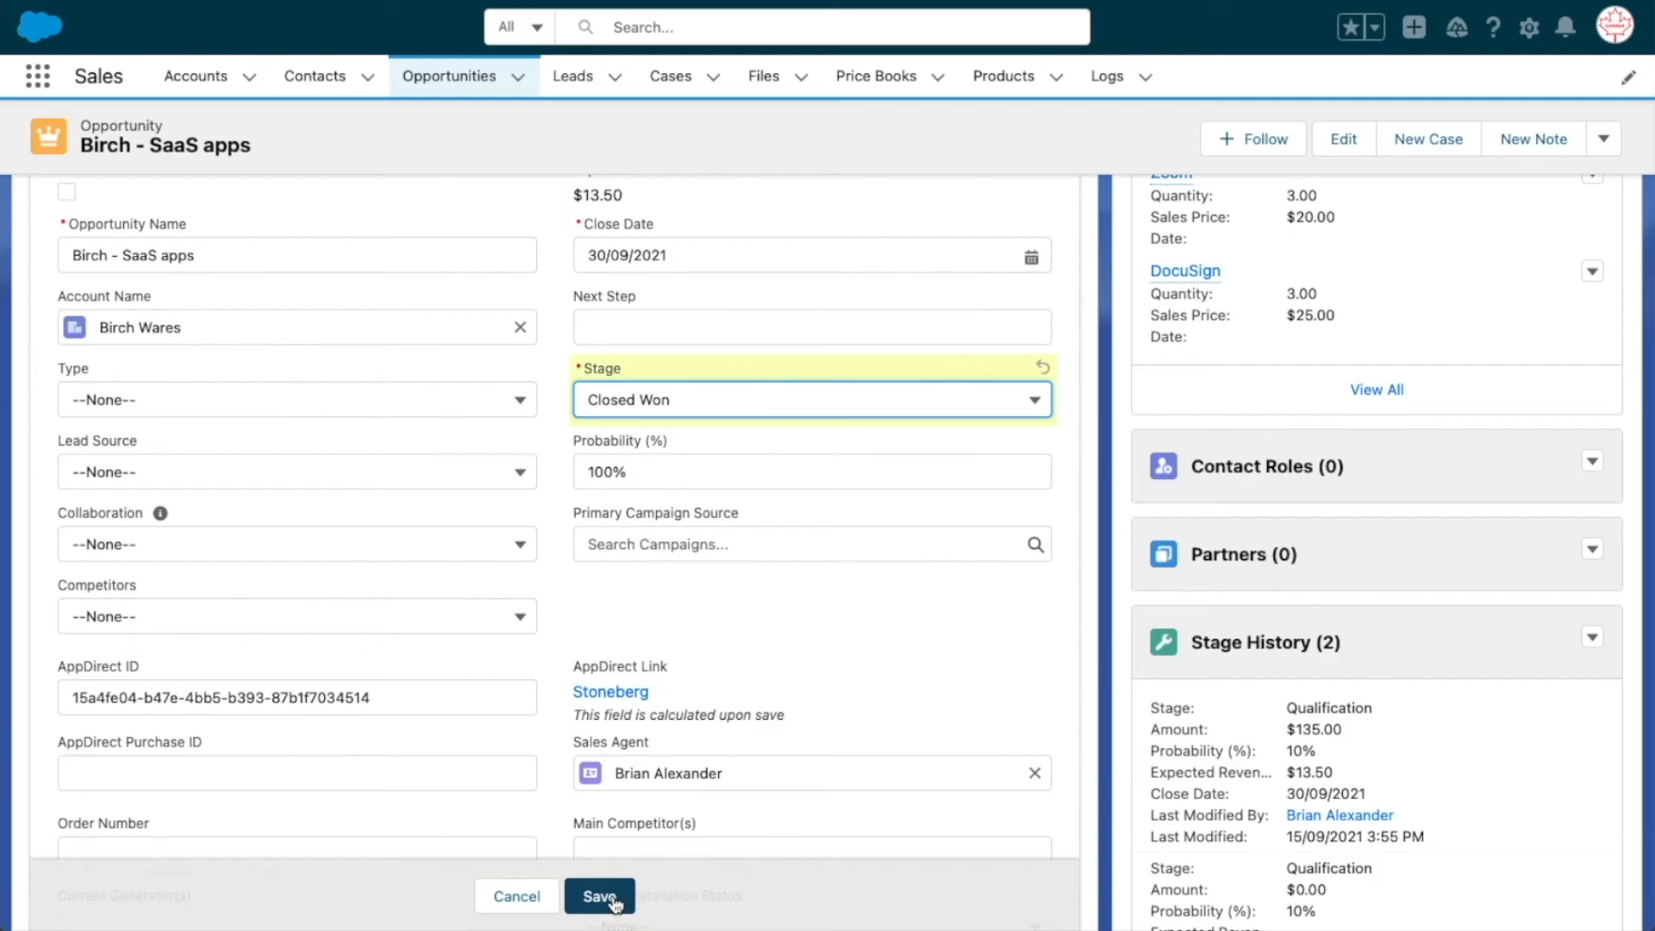
Step: Save the opportunity with its stage changed to Closed Won at 100%
left_click(600, 895)
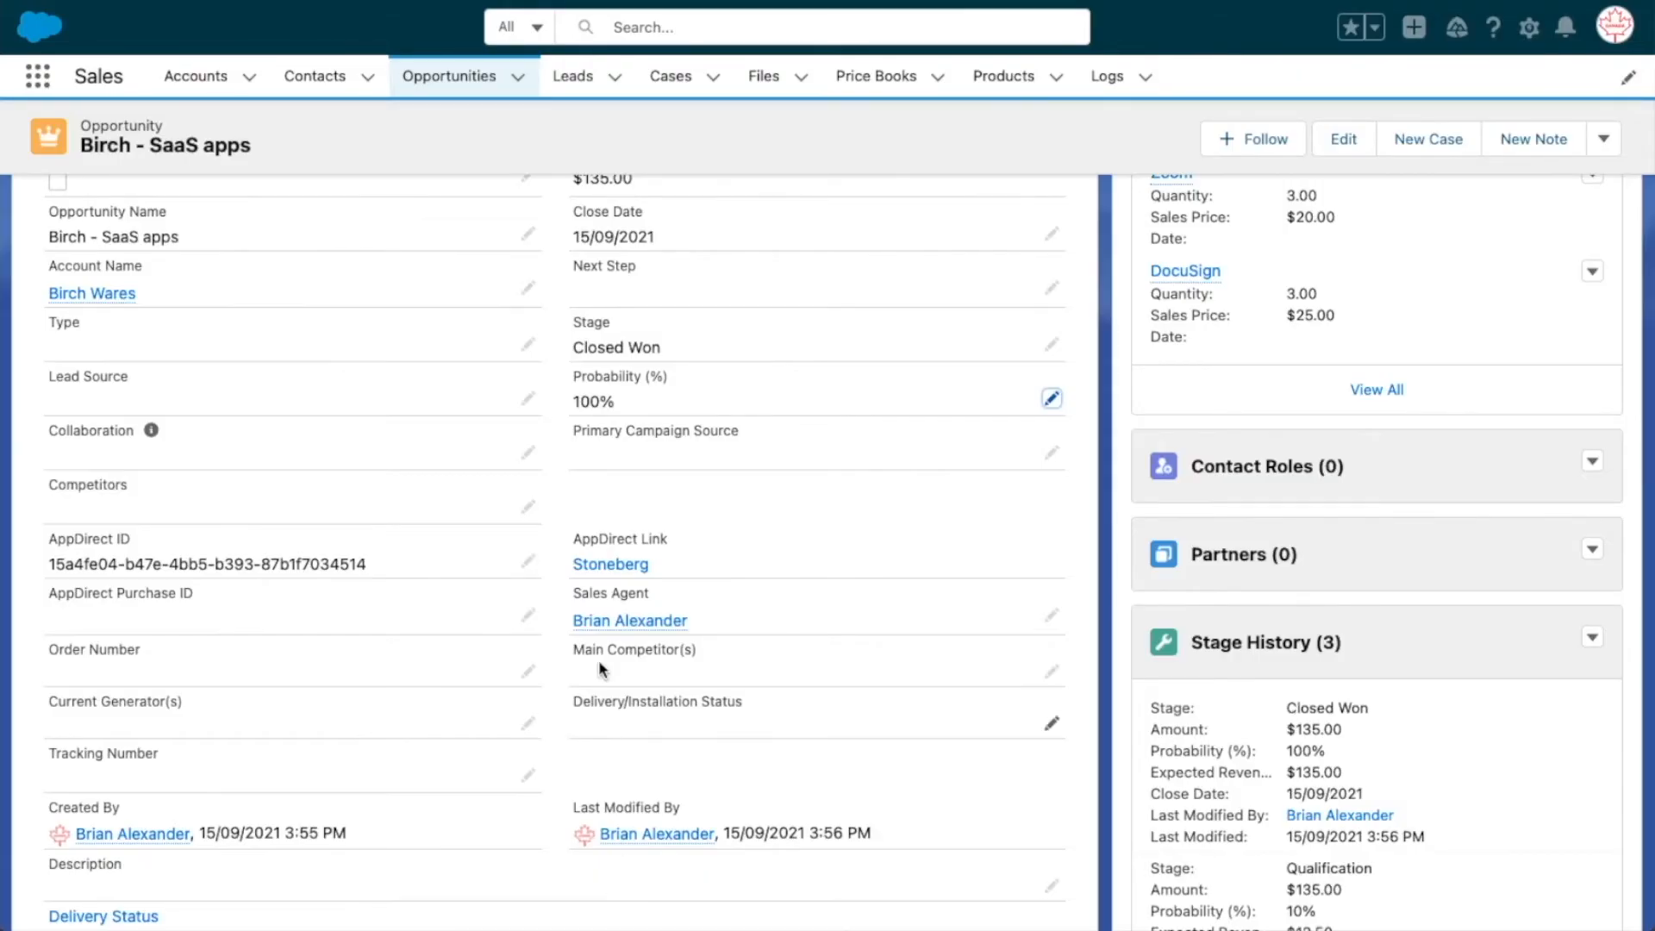